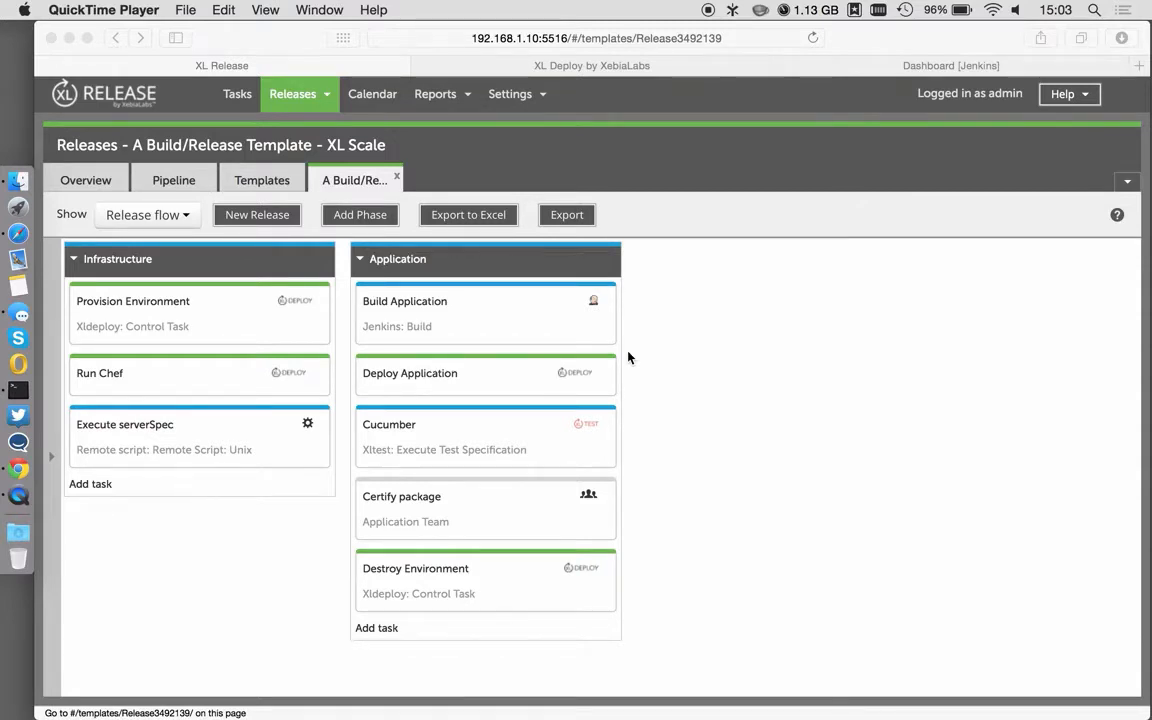
{"action": "mouse_move", "coordinate": [727, 333]}
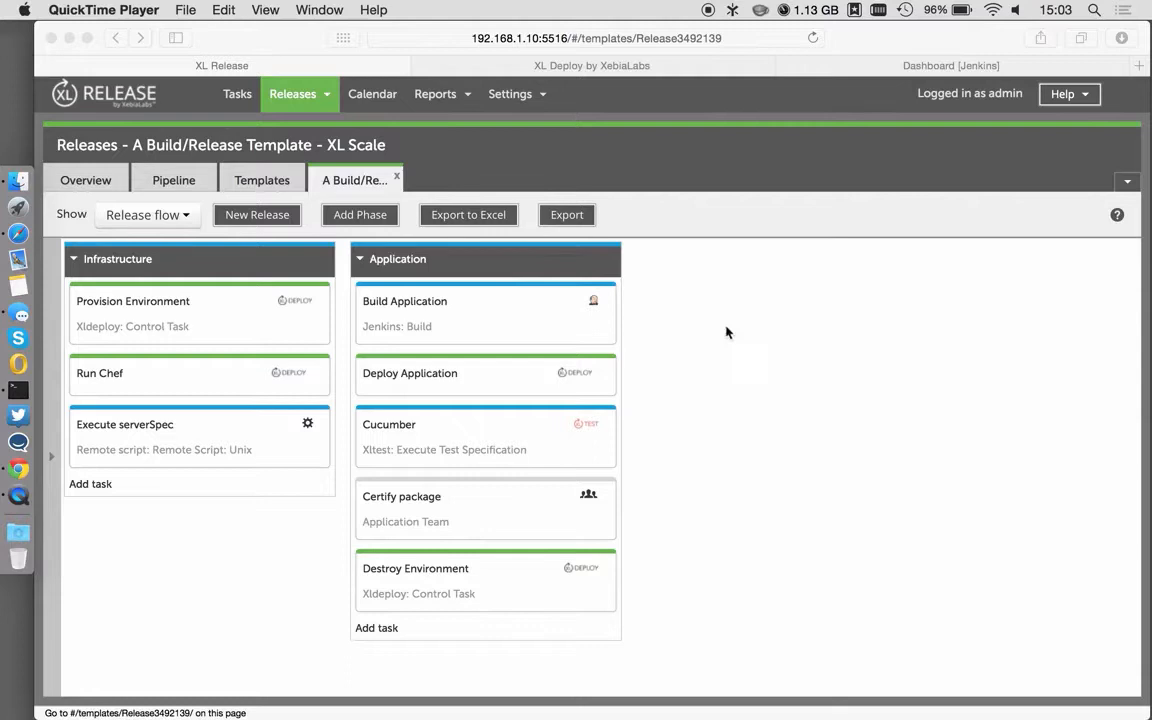
{"action": "mouse_move", "coordinate": [312, 363]}
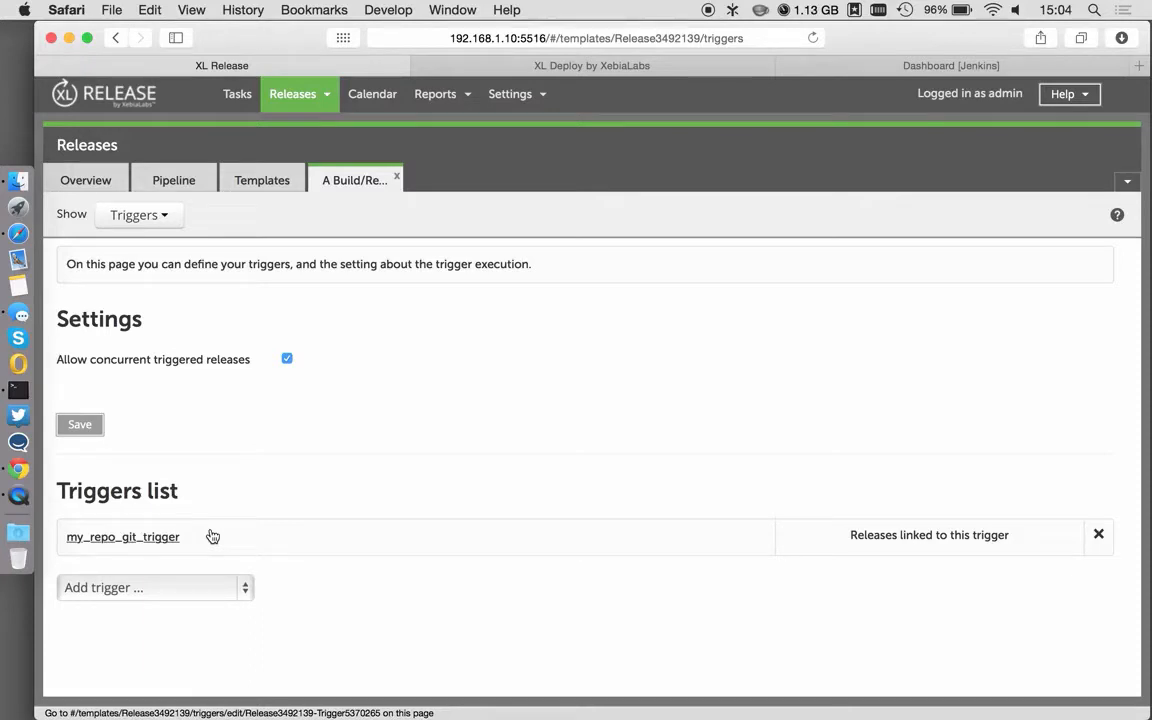
Create a new 'Video' release from the build/release template and confirm starting it
{"action": "left_click", "coordinate": [139, 214]}
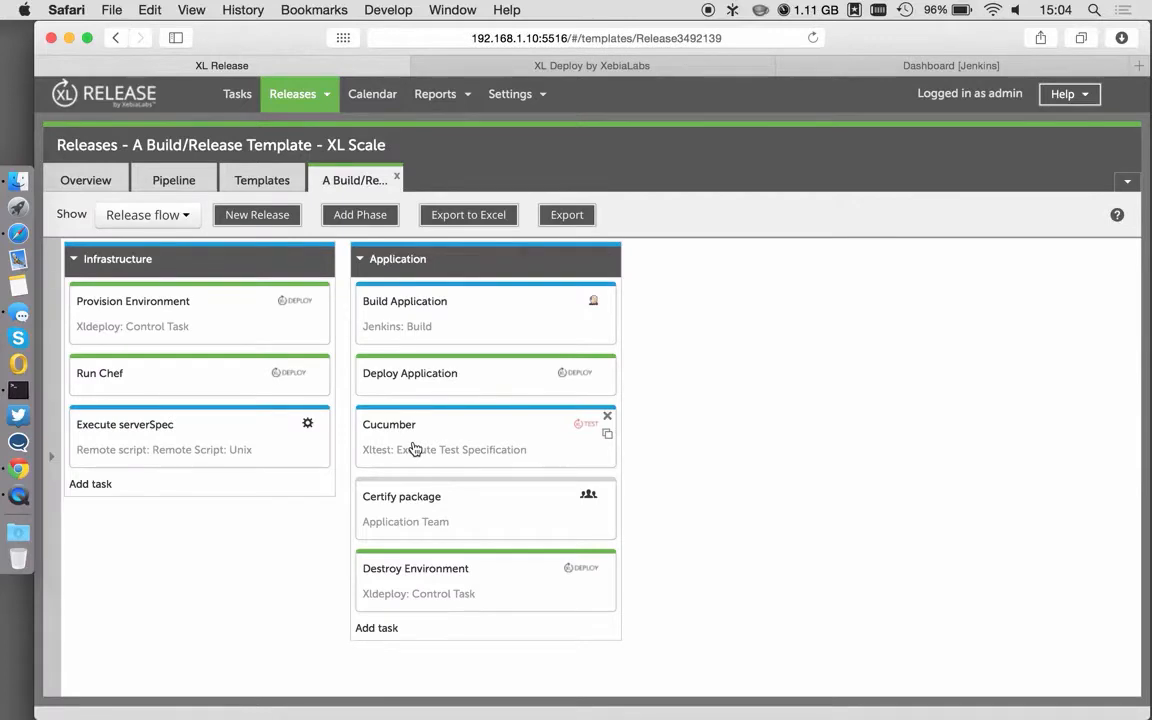
{"action": "left_click", "coordinate": [257, 214]}
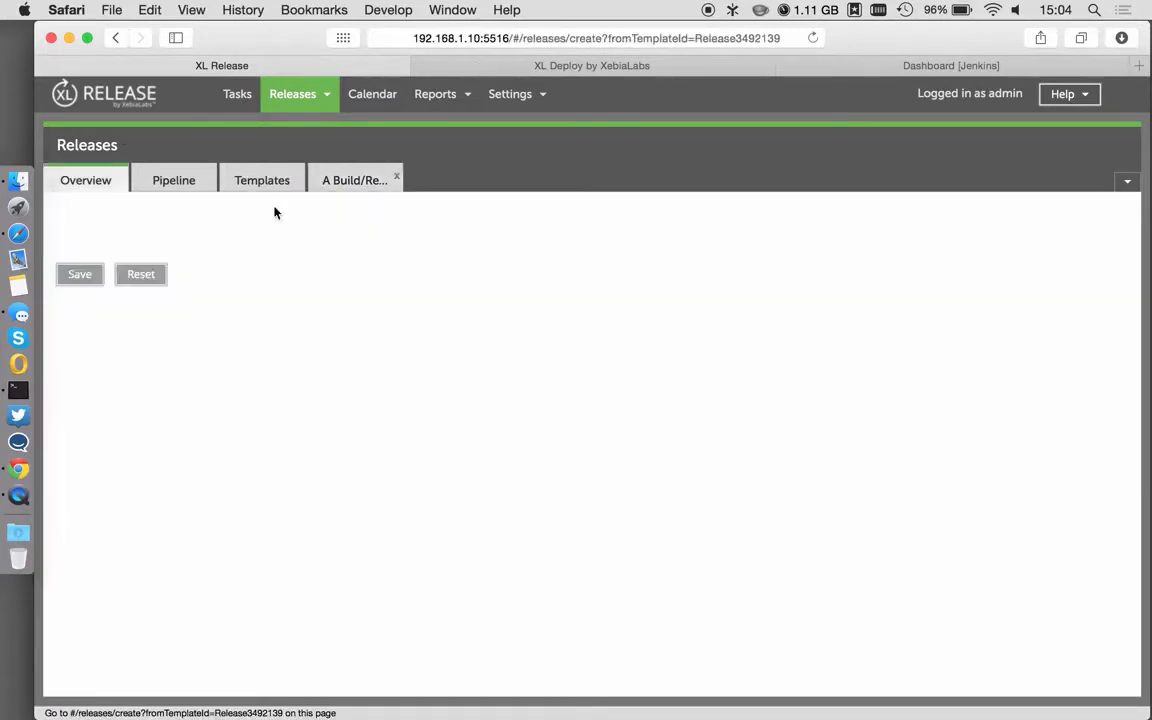
{"action": "type", "text": "Video"}
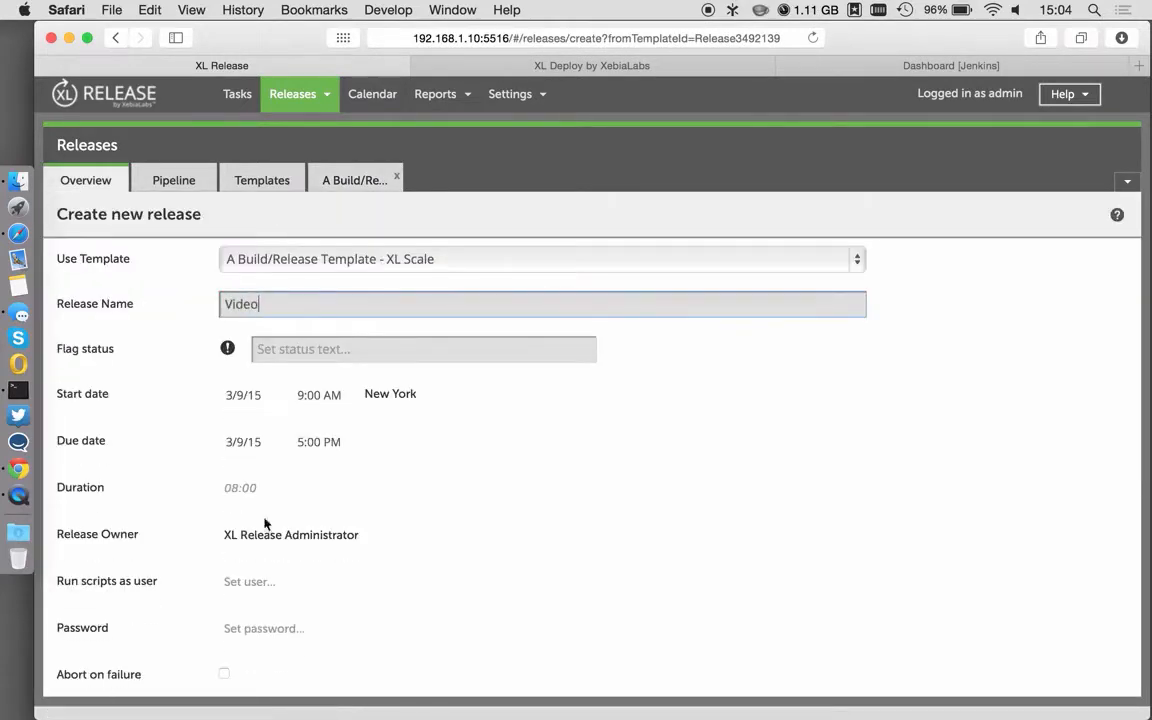
{"action": "scroll", "scroll_direction": "down", "scroll_amount": 3}
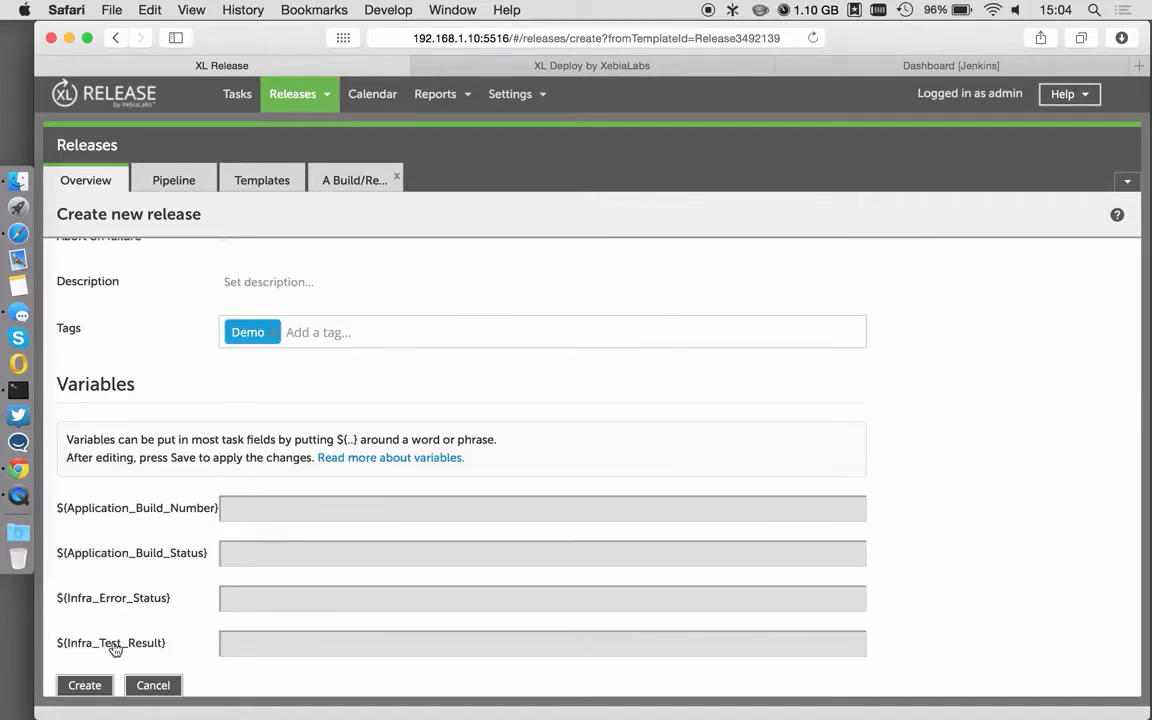
{"action": "left_click", "coordinate": [84, 685]}
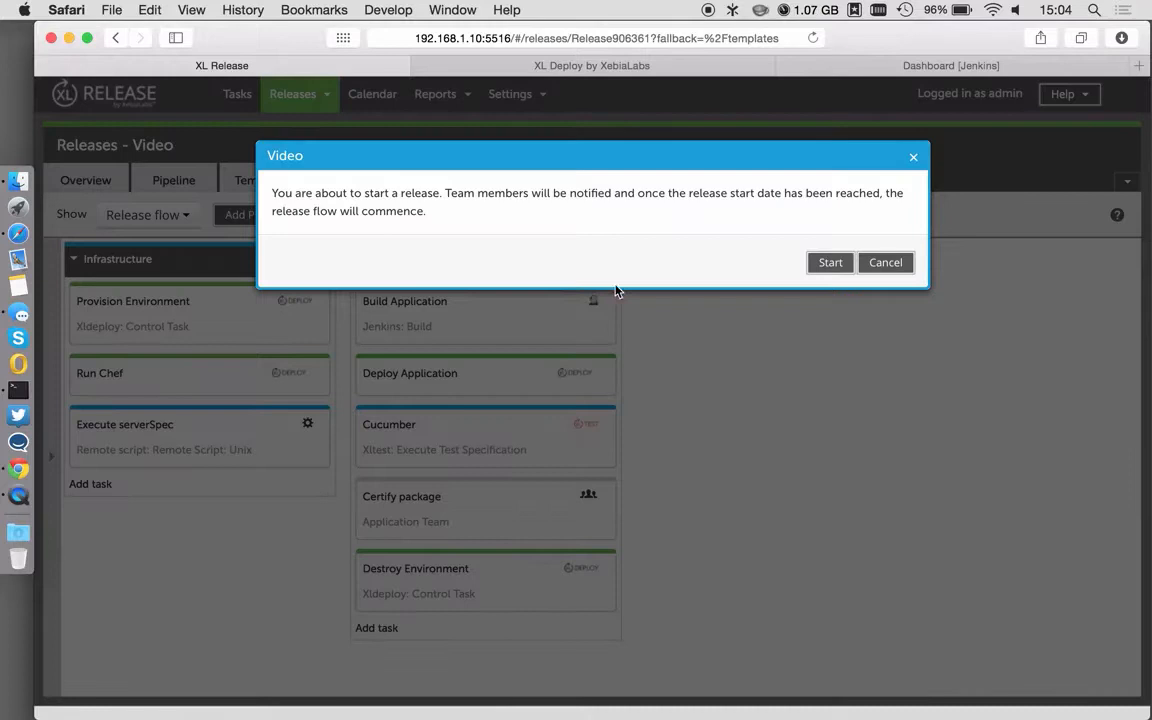
{"action": "left_click", "coordinate": [830, 262]}
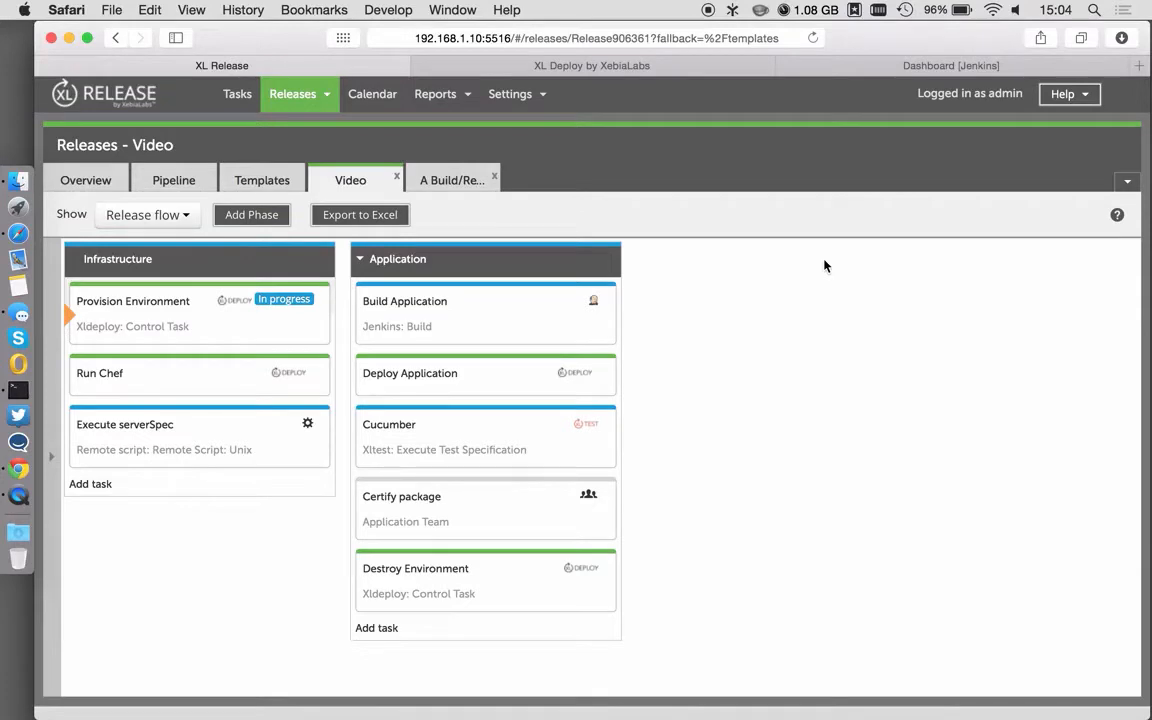
{"action": "mouse_move", "coordinate": [307, 345]}
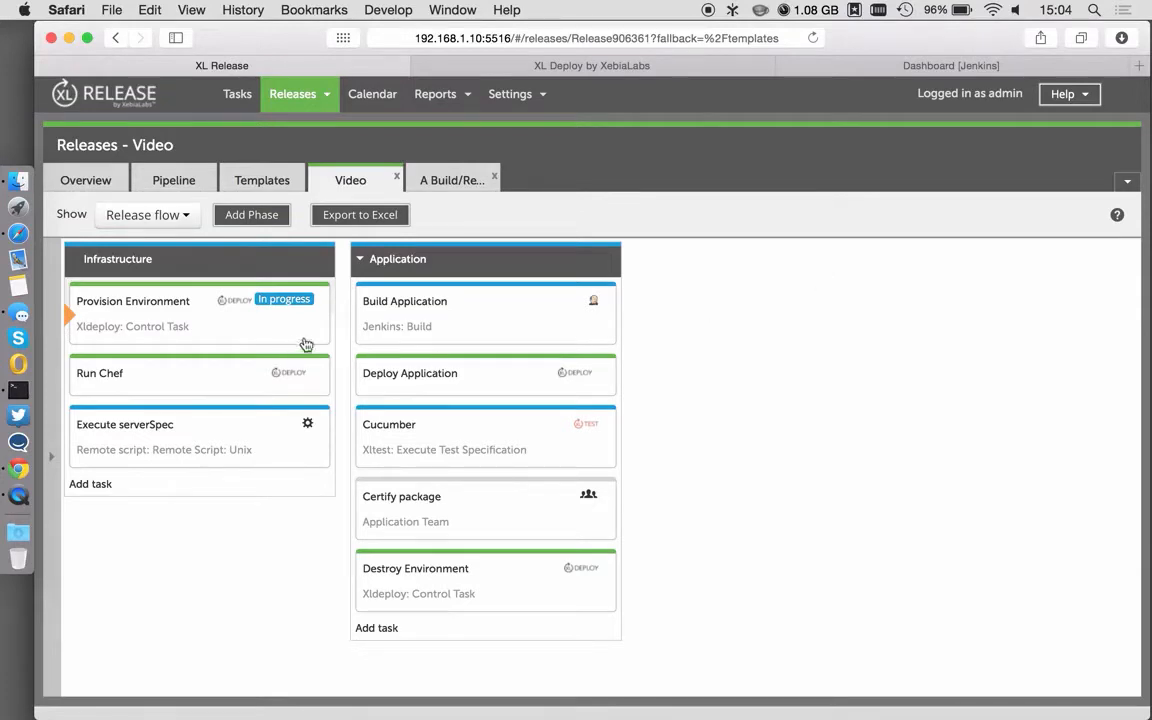
{"action": "mouse_move", "coordinate": [345, 331]}
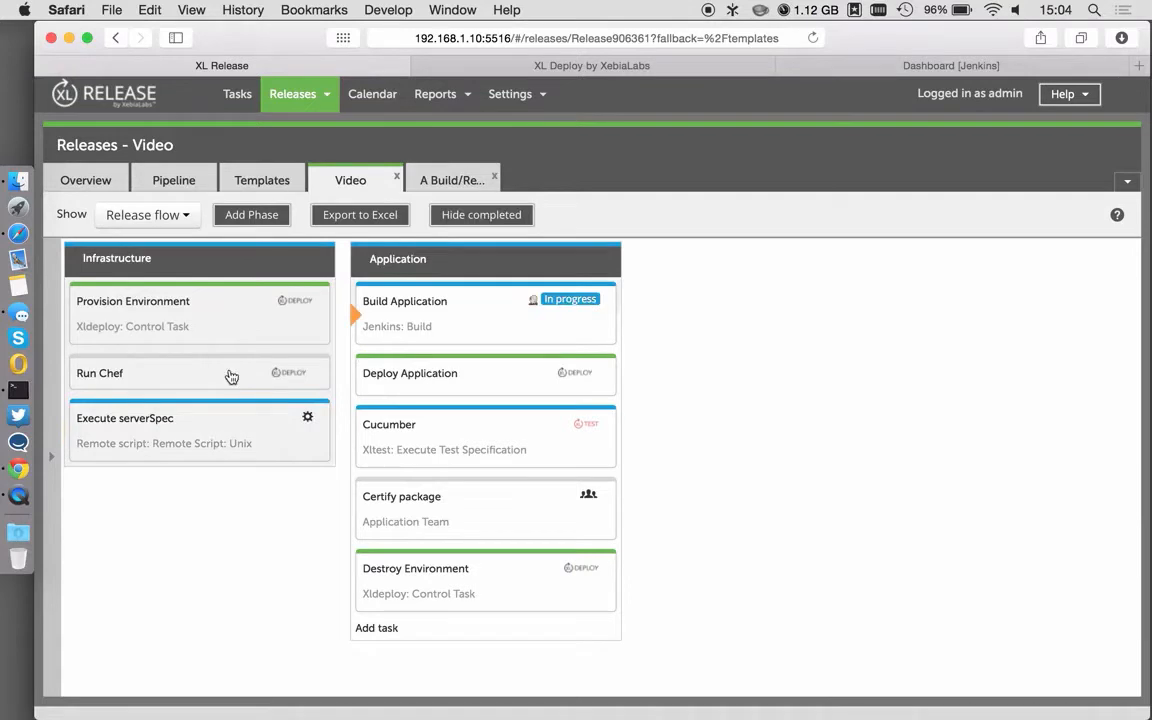
{"action": "mouse_move", "coordinate": [266, 378]}
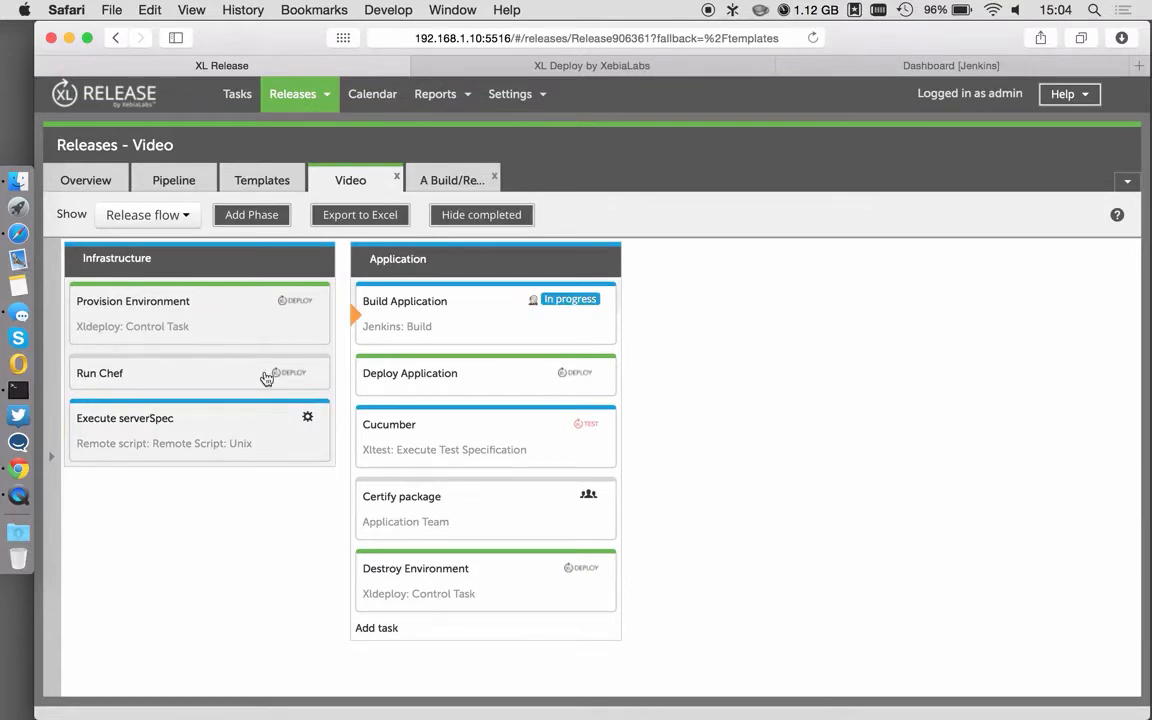
{"action": "mouse_move", "coordinate": [338, 378]}
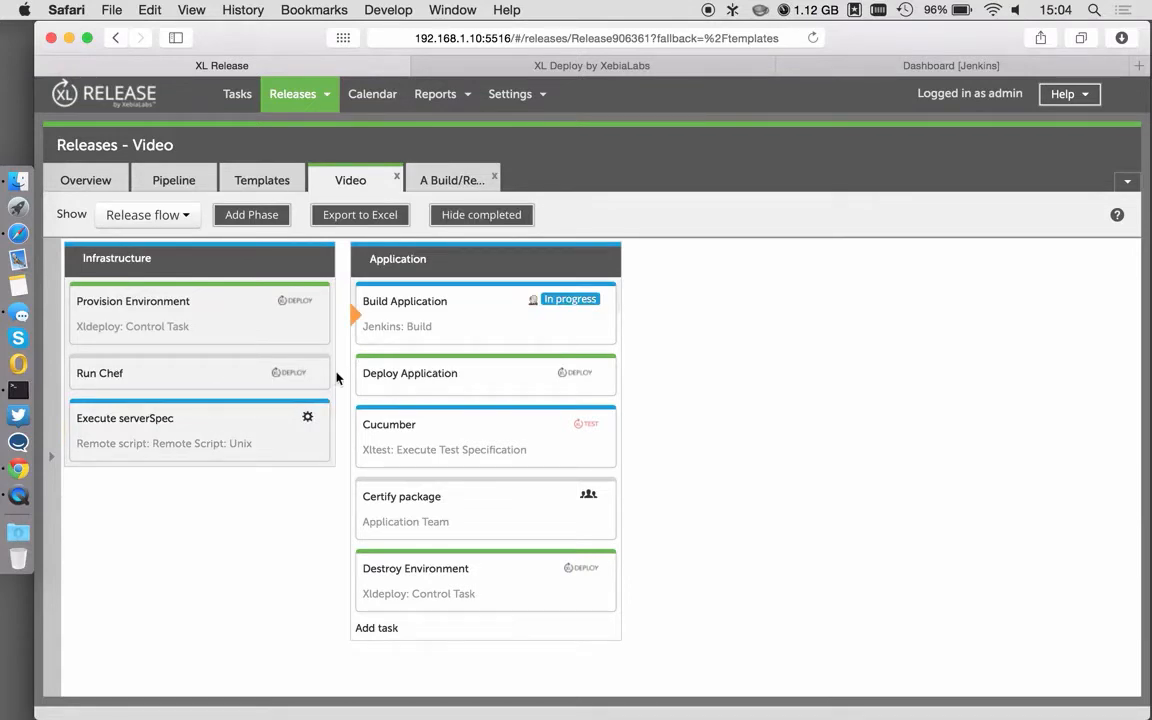
{"action": "mouse_move", "coordinate": [235, 608]}
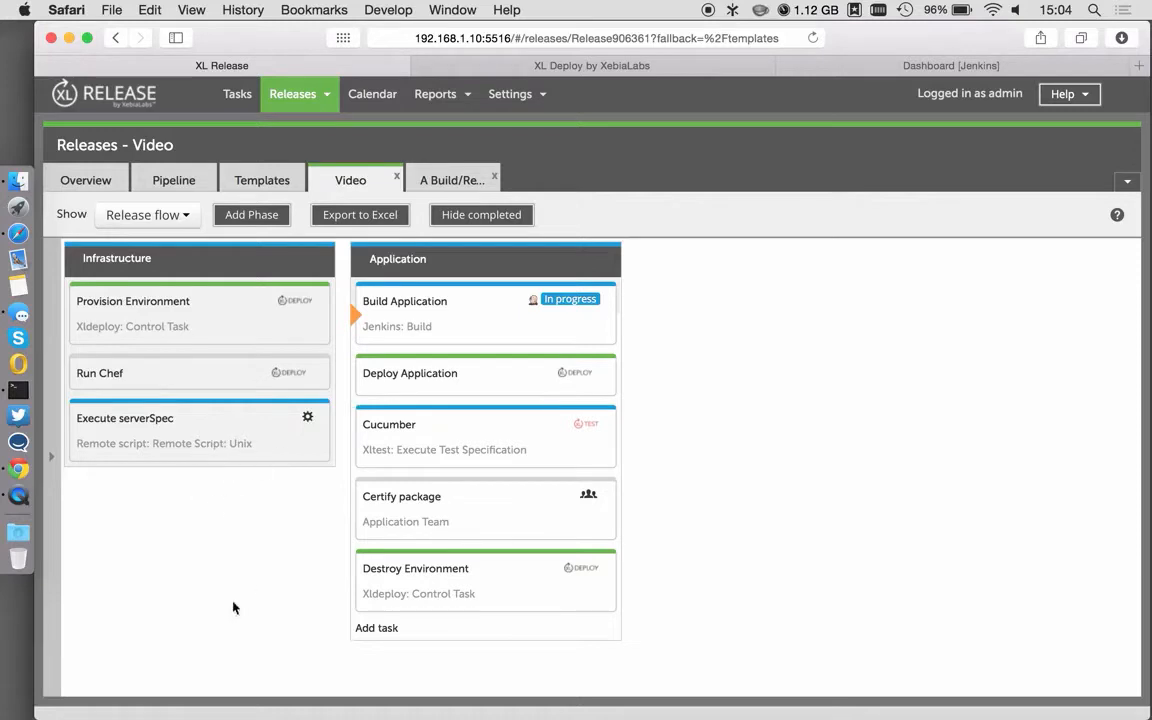
{"action": "mouse_move", "coordinate": [237, 535]}
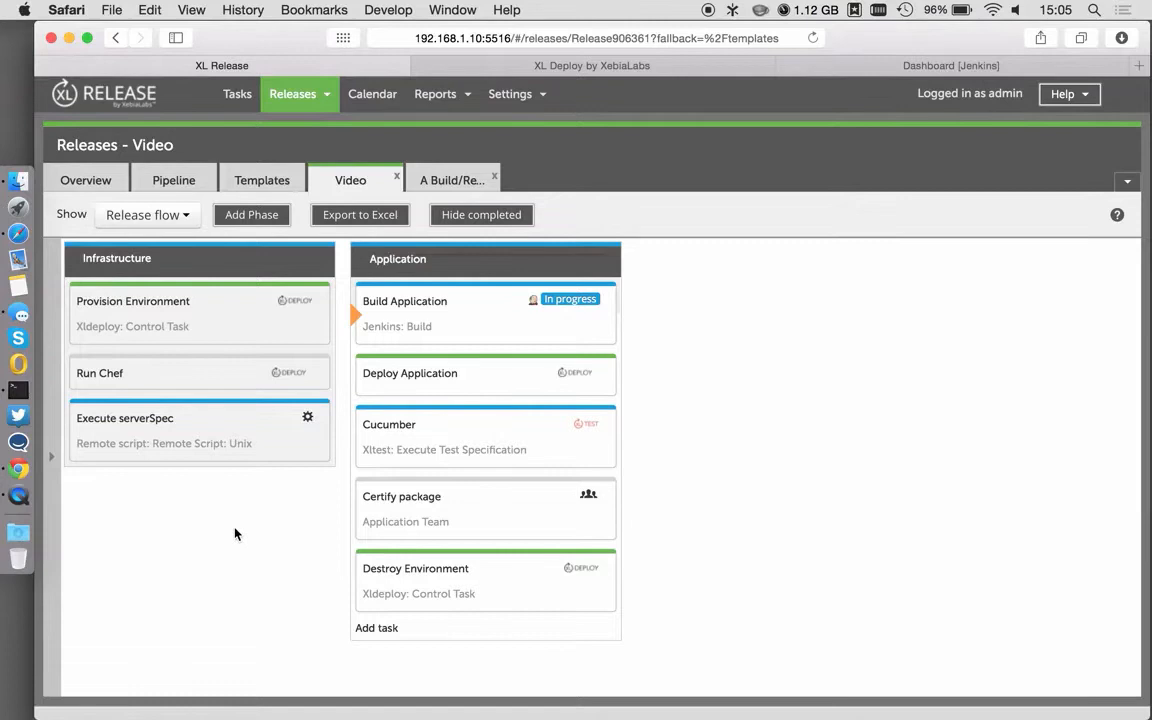
{"action": "mouse_move", "coordinate": [690, 453]}
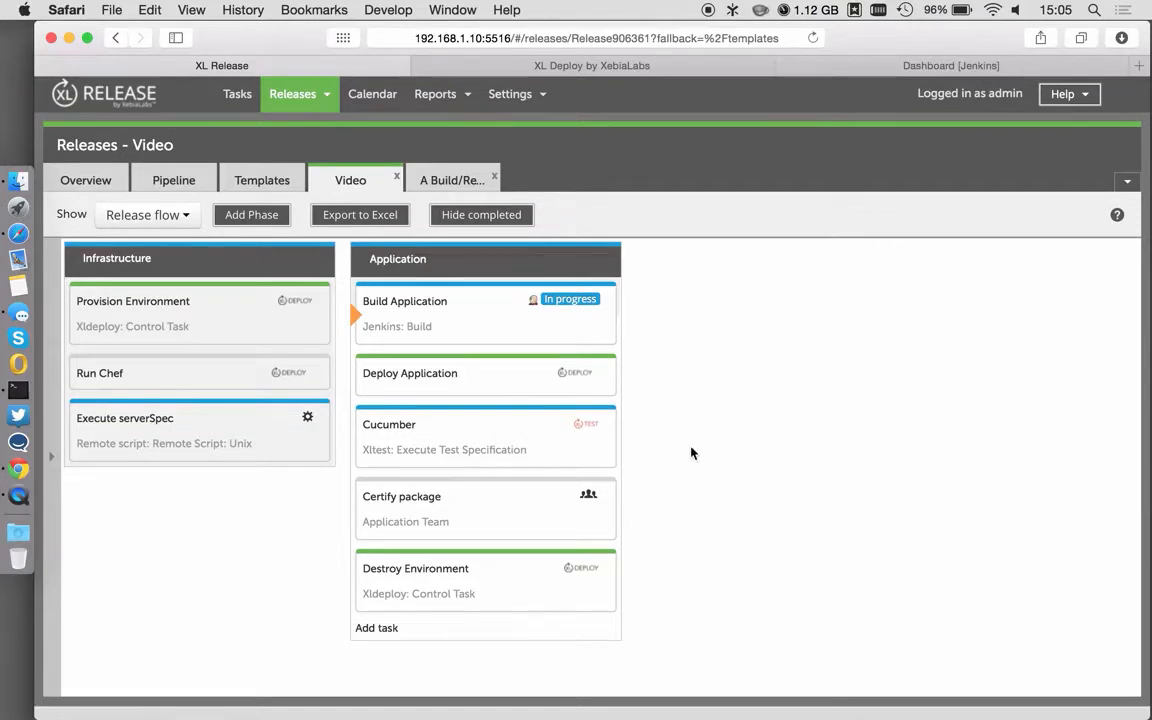
{"action": "mouse_move", "coordinate": [698, 284]}
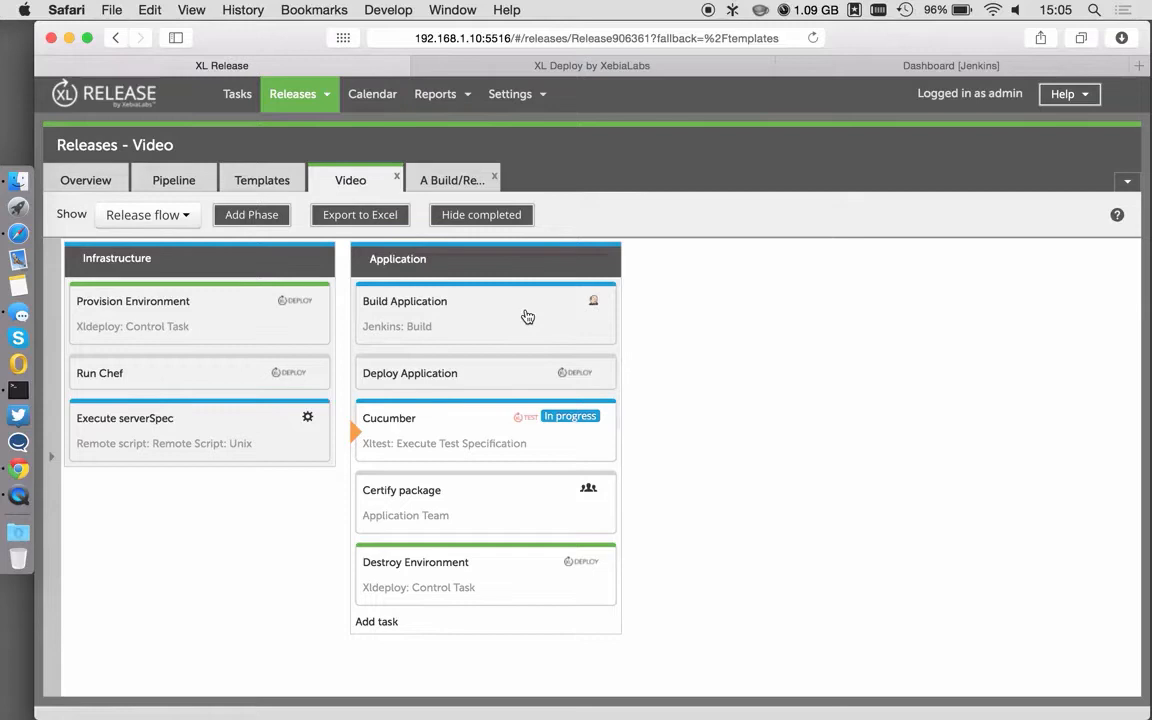
{"action": "mouse_move", "coordinate": [631, 385]}
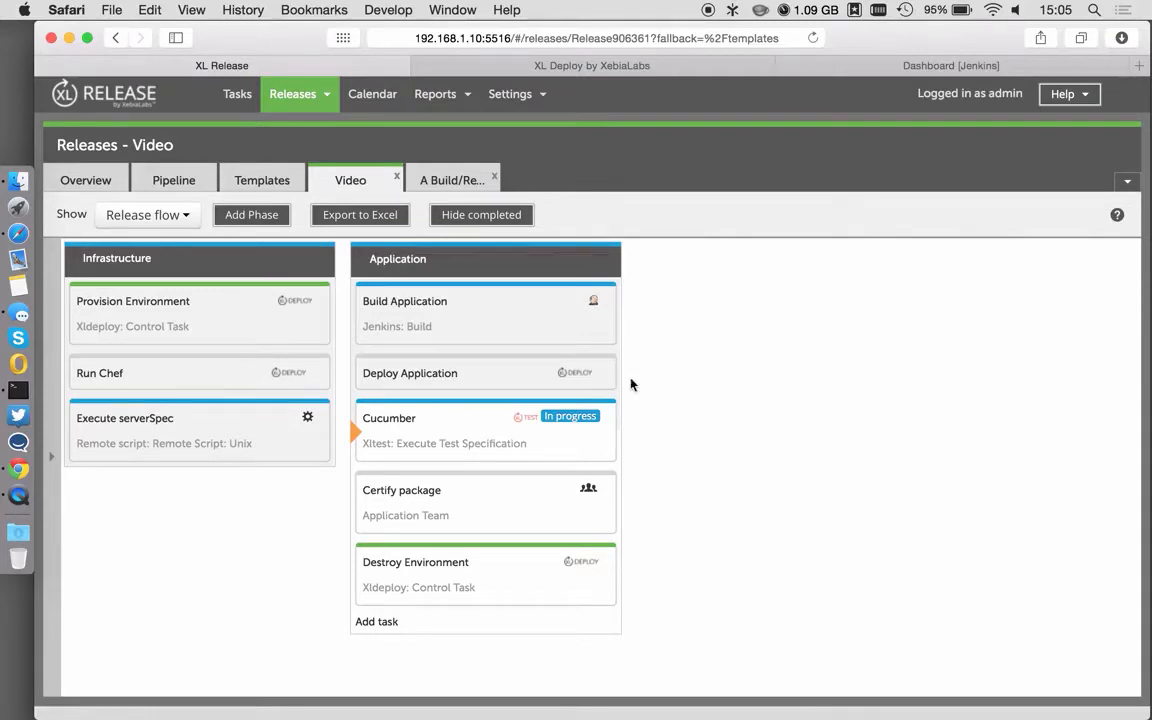
{"action": "mouse_move", "coordinate": [560, 382]}
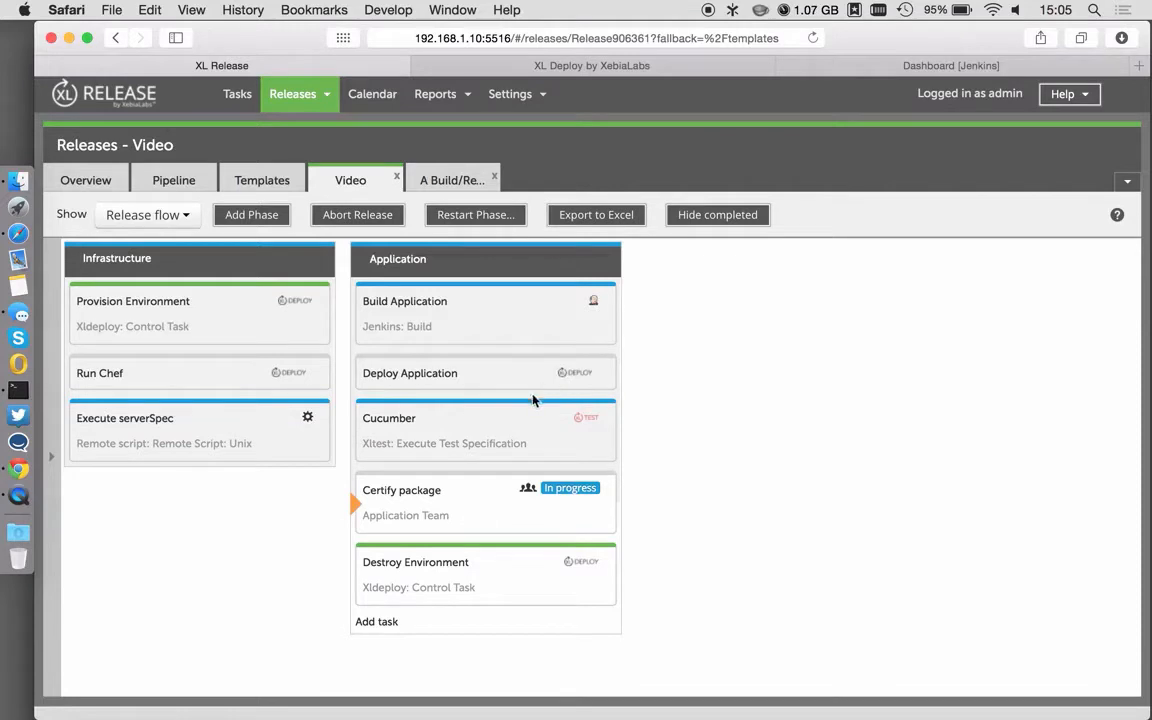
{"action": "mouse_move", "coordinate": [418, 421]}
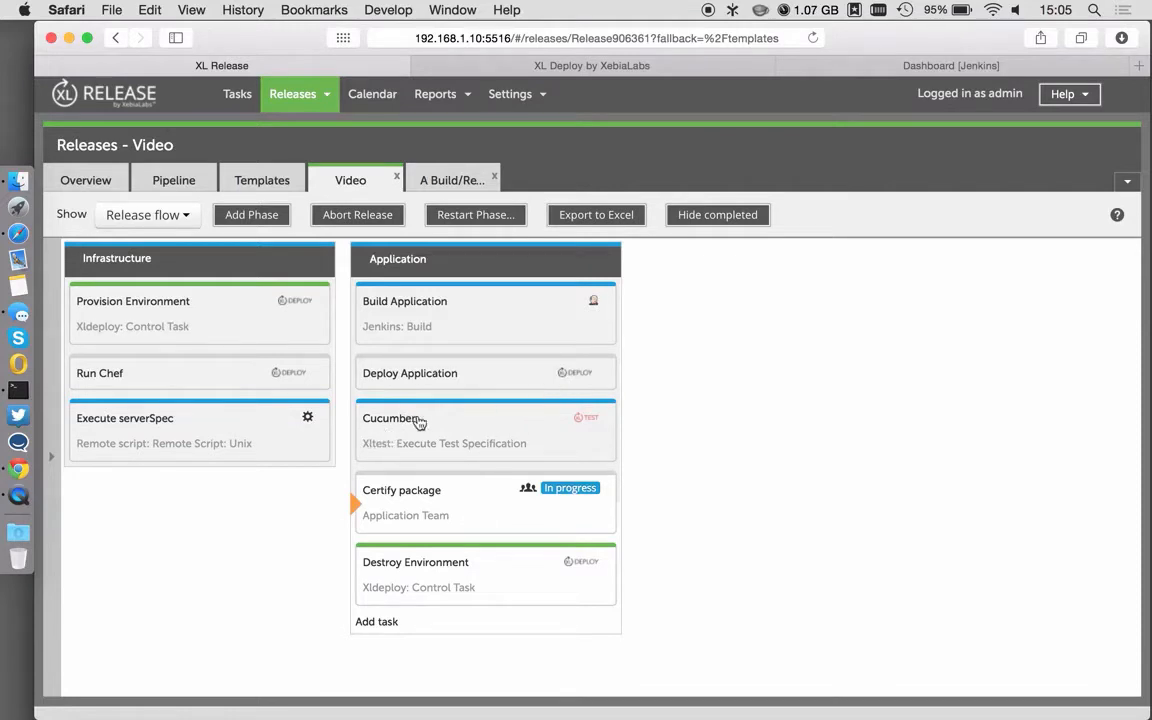
{"action": "mouse_move", "coordinate": [545, 428]}
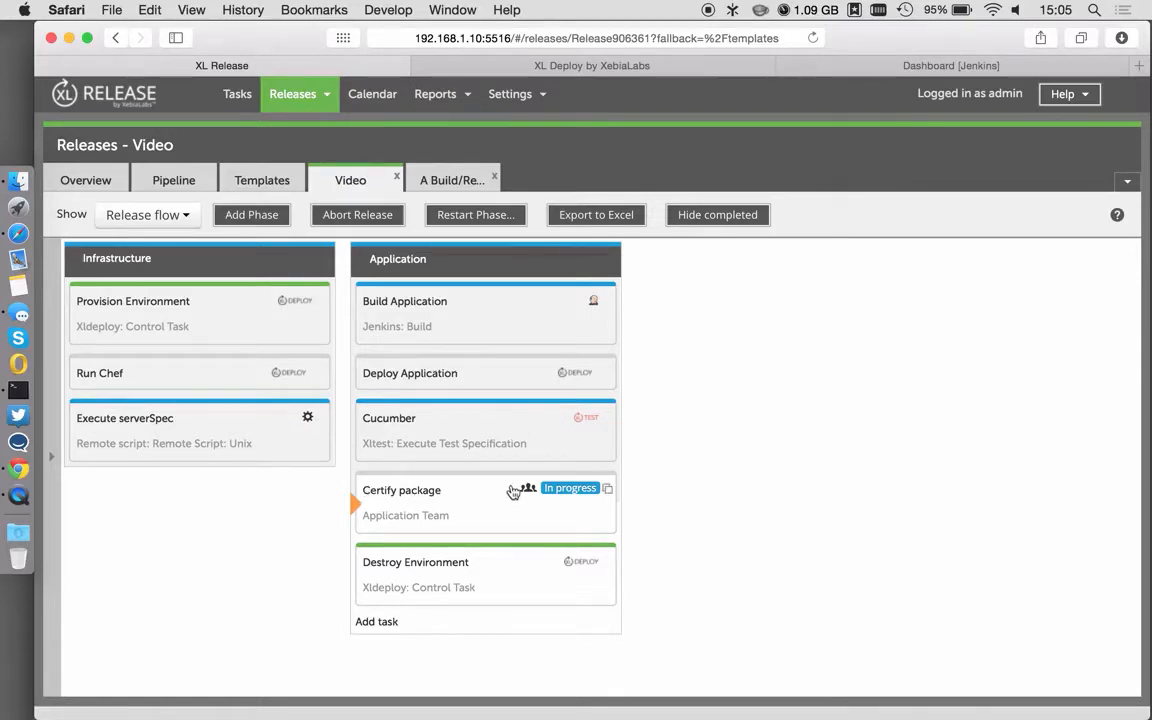
{"action": "mouse_move", "coordinate": [451, 500]}
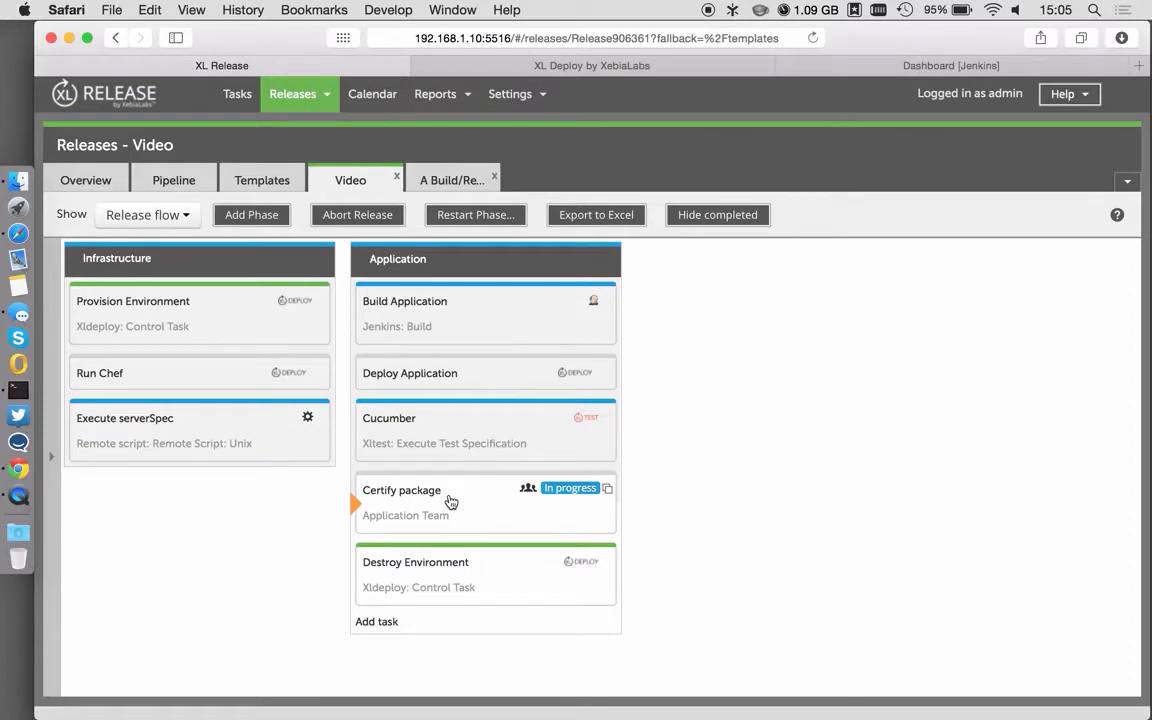
{"action": "mouse_move", "coordinate": [562, 82]}
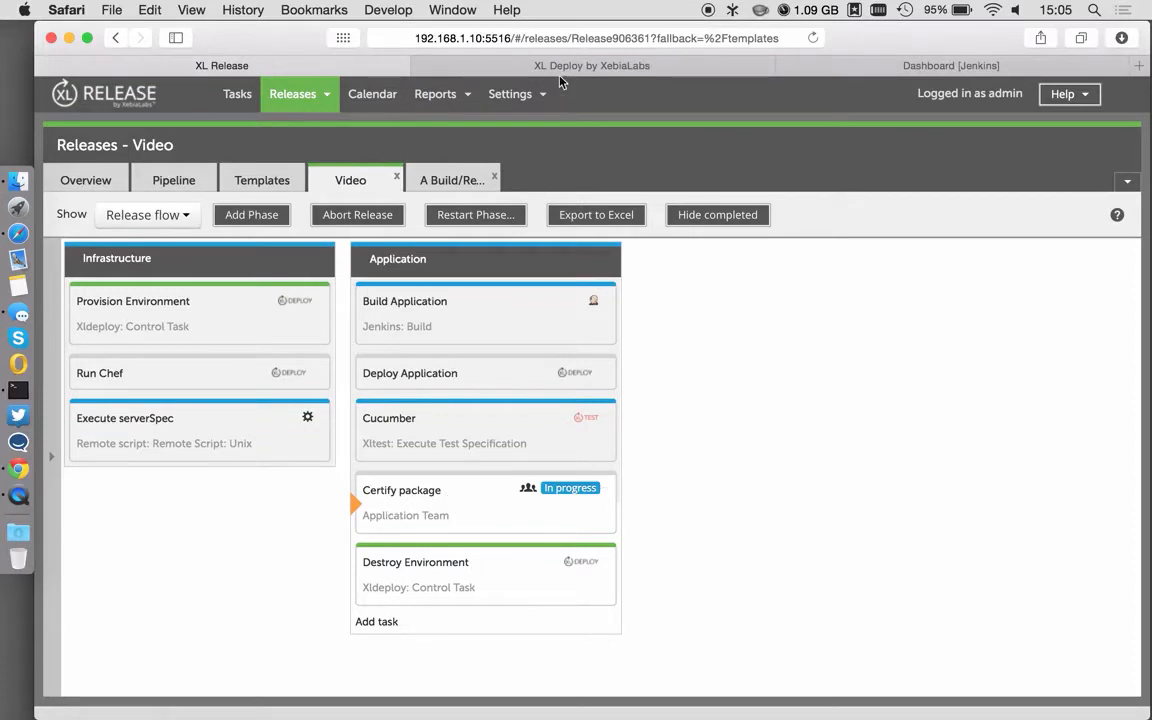
Refresh the XL Deploy repository, expand Infrastructure > Dev and Environments, and open devEnv
{"action": "left_click", "coordinate": [592, 65]}
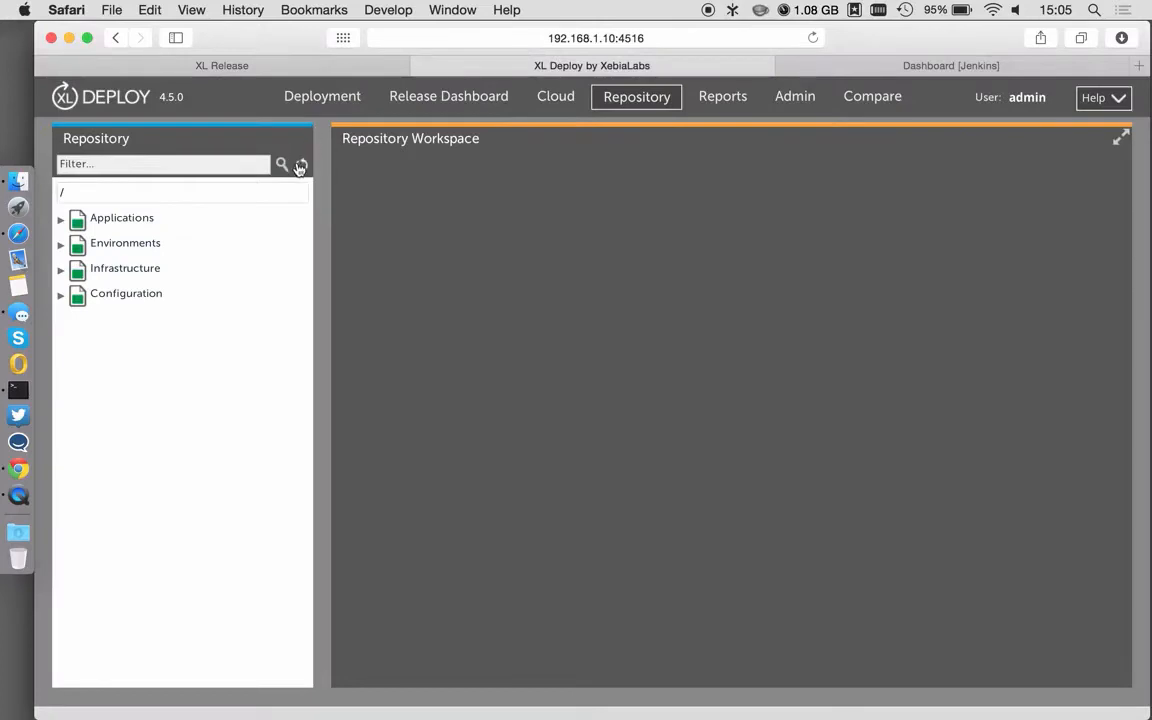
{"action": "left_click", "coordinate": [125, 268]}
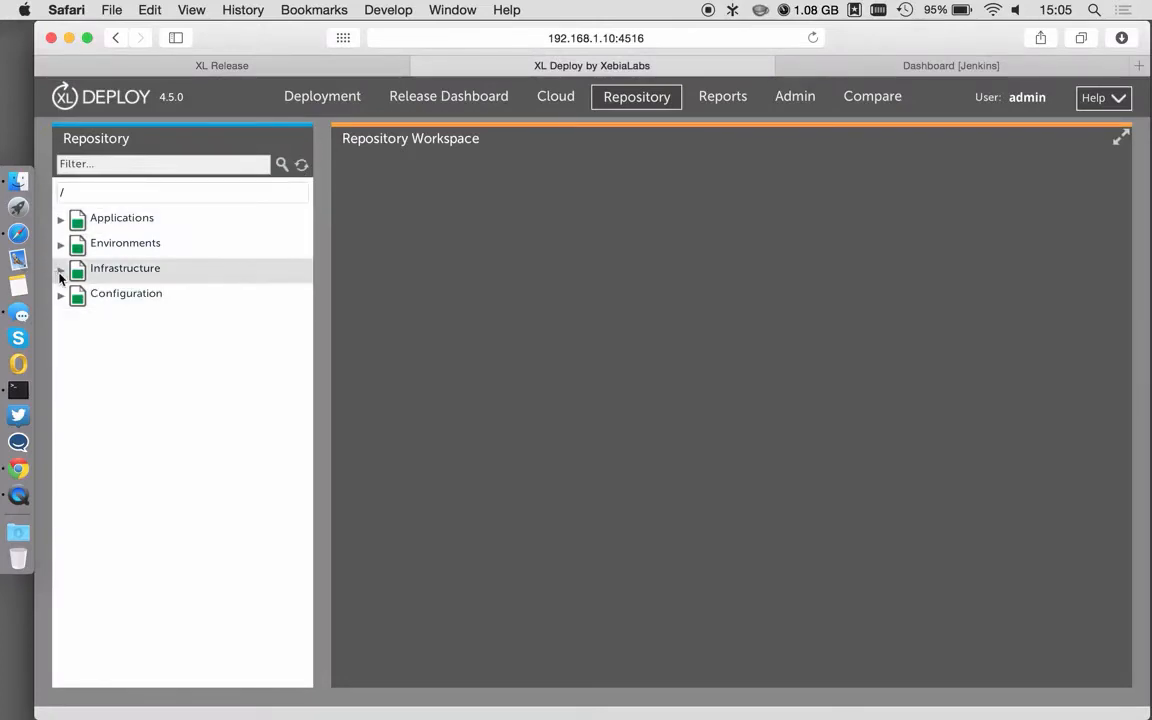
{"action": "left_click", "coordinate": [60, 268]}
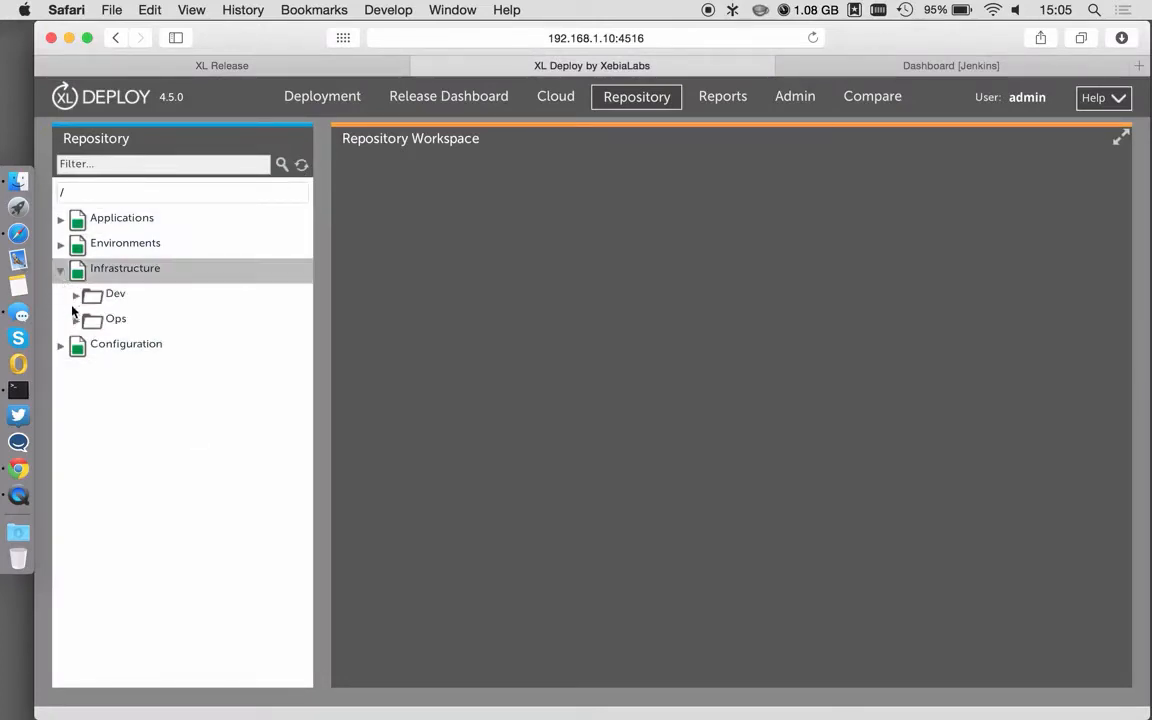
{"action": "left_click", "coordinate": [76, 293]}
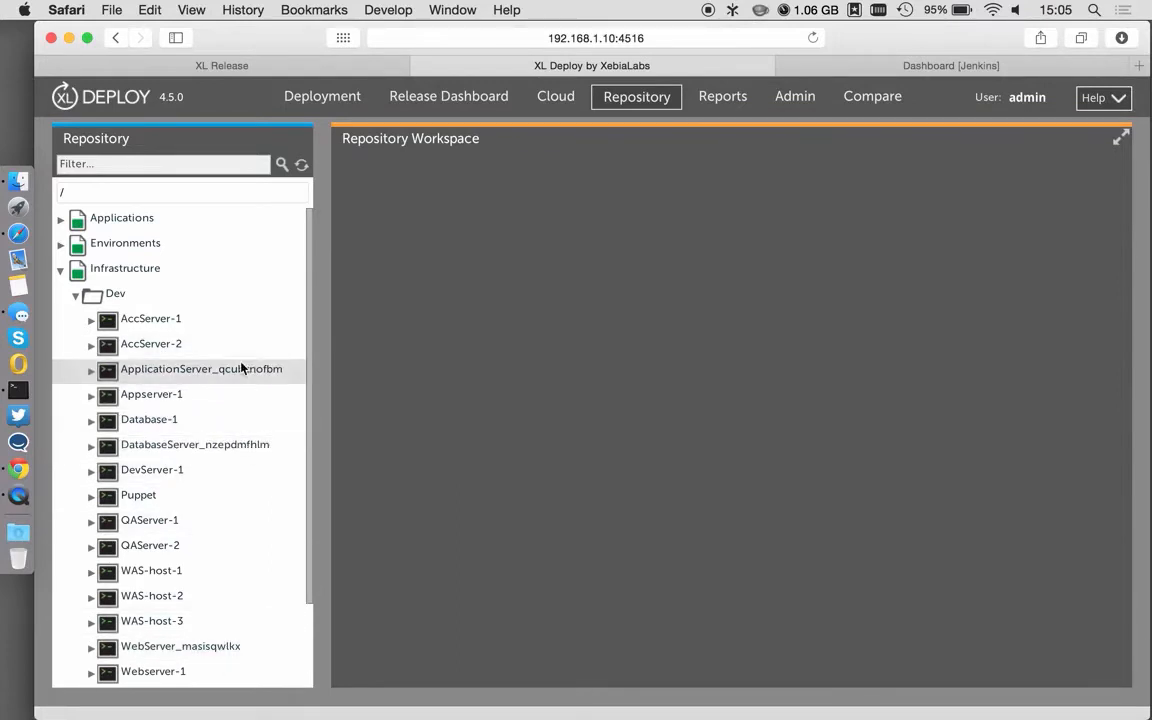
{"action": "left_click", "coordinate": [60, 243]}
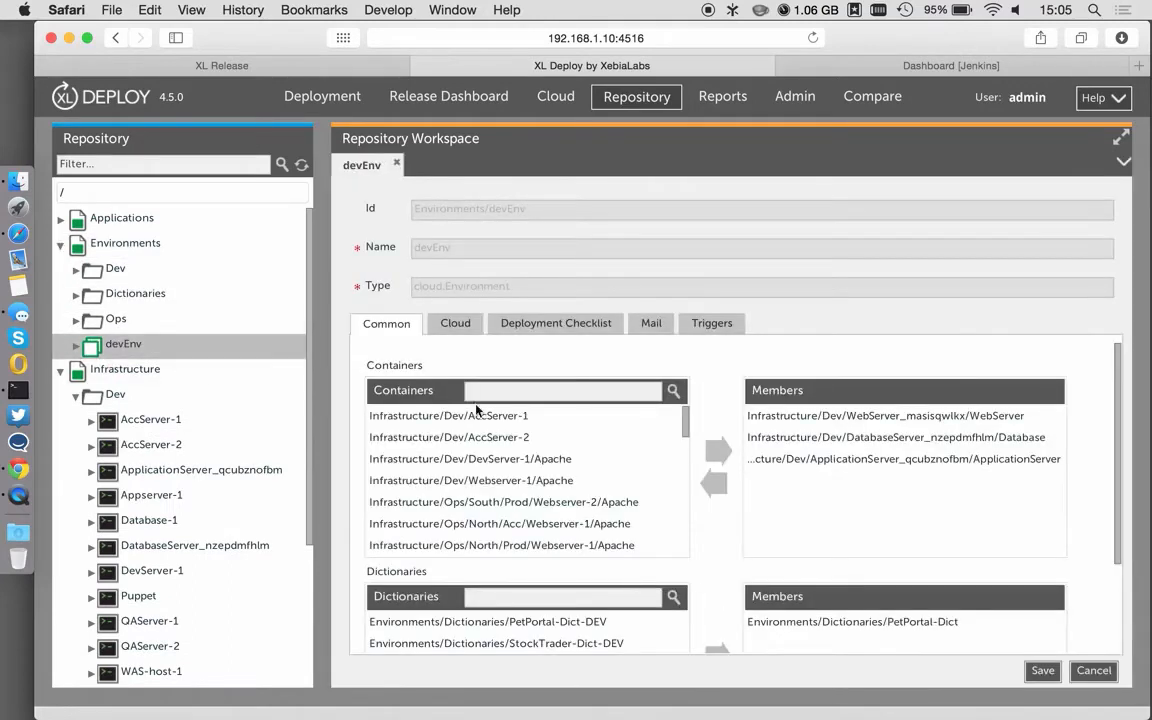
{"action": "left_click", "coordinate": [895, 437]}
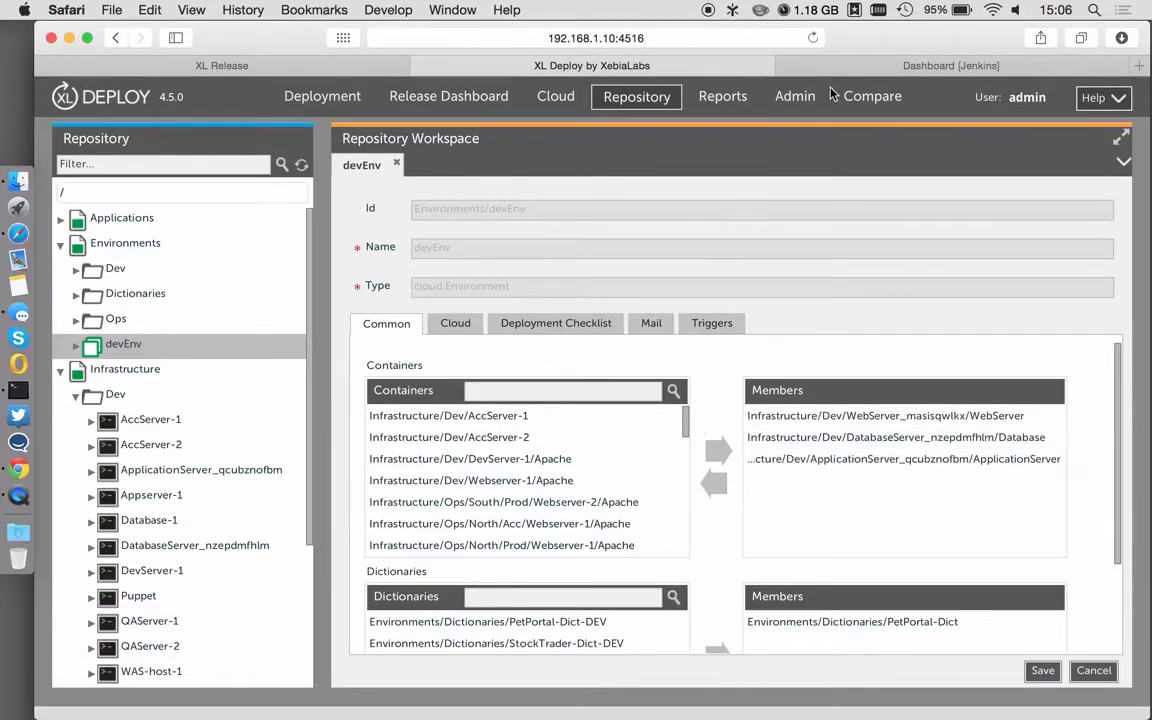
View the Jenkins dashboard showing BuildApplication build #15 succeeded
{"action": "left_click", "coordinate": [950, 65]}
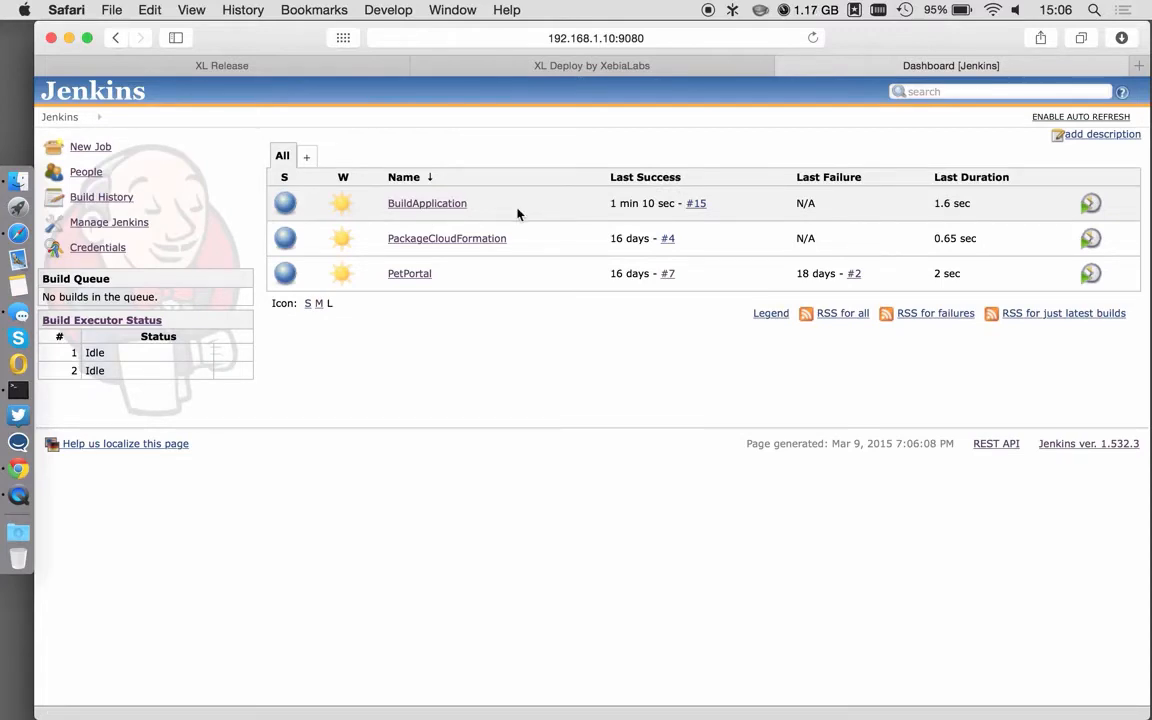
{"action": "mouse_move", "coordinate": [519, 215]}
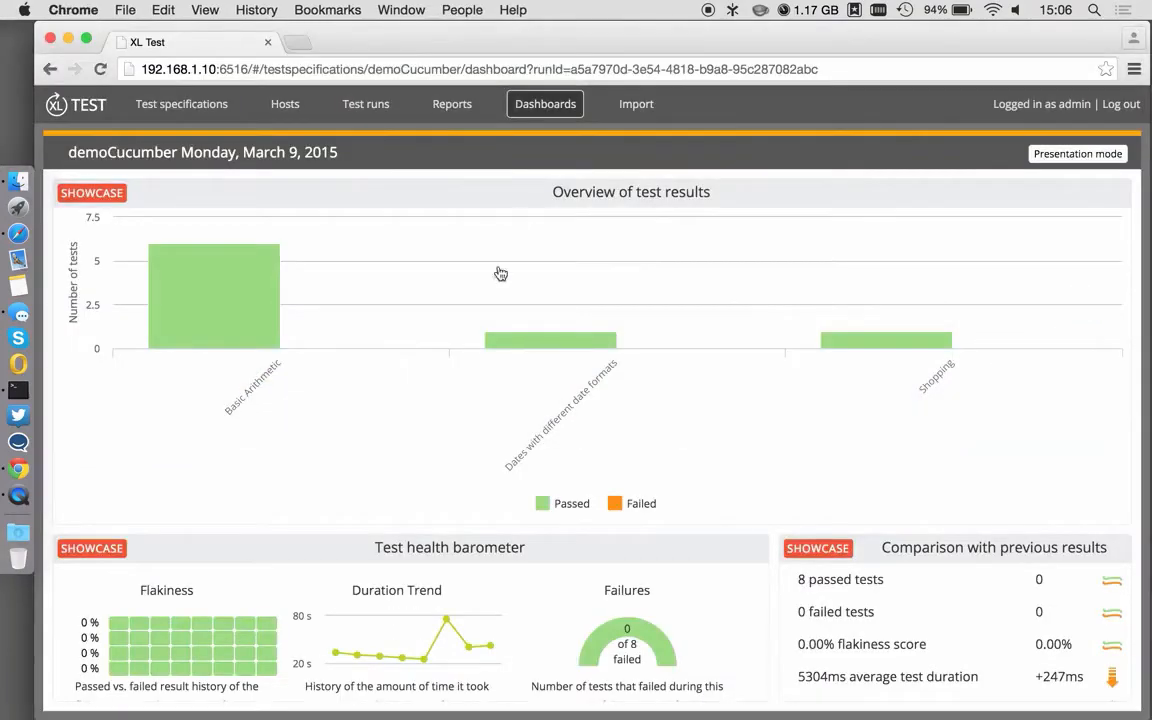
Open the latest demoCucumber test run's dashboard showing all 8 tests passed
{"action": "left_click", "coordinate": [365, 103]}
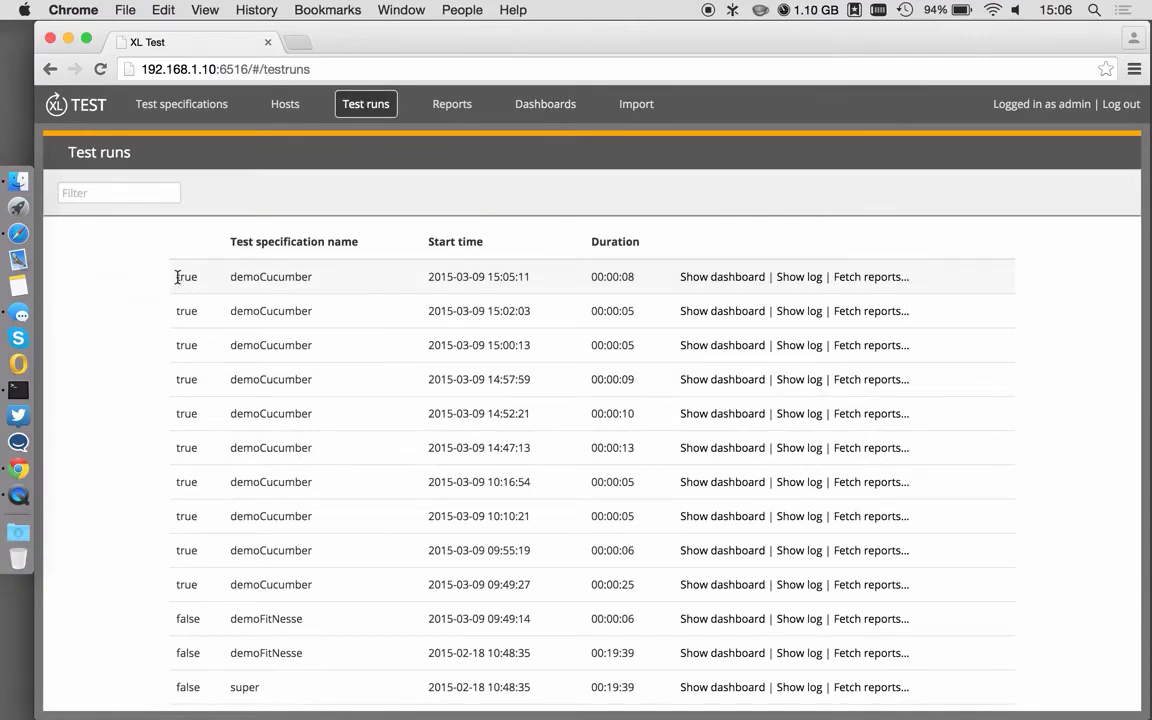
{"action": "double_click", "coordinate": [185, 276]}
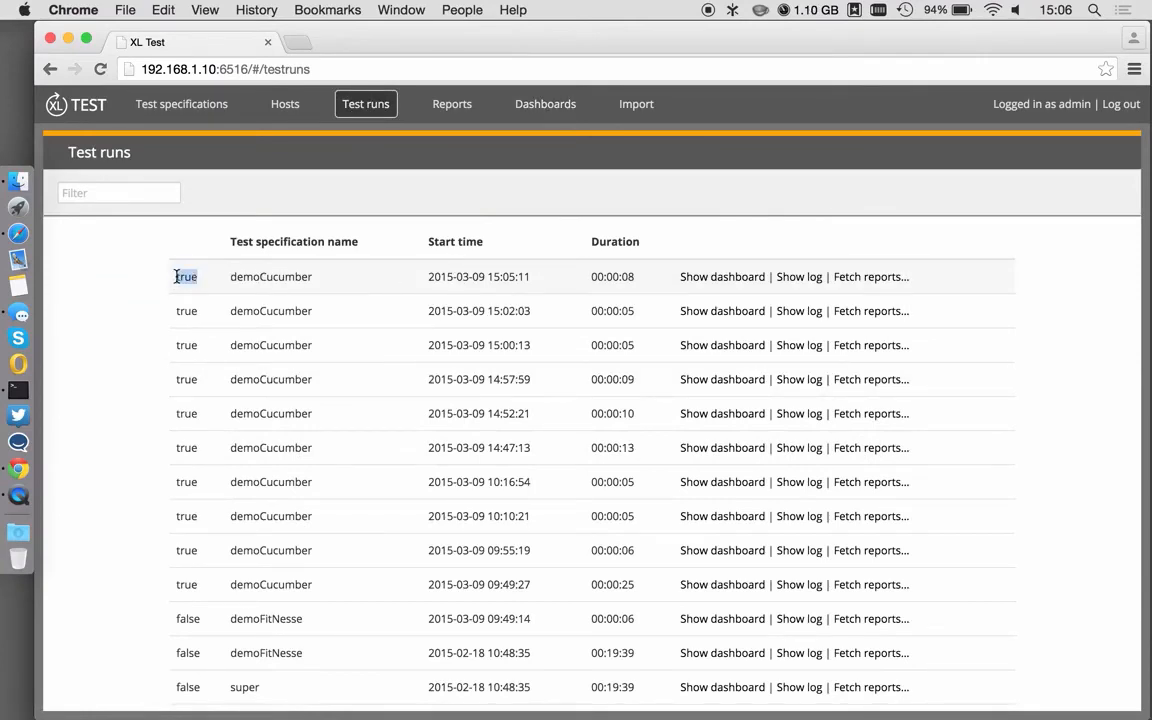
{"action": "left_click", "coordinate": [722, 277]}
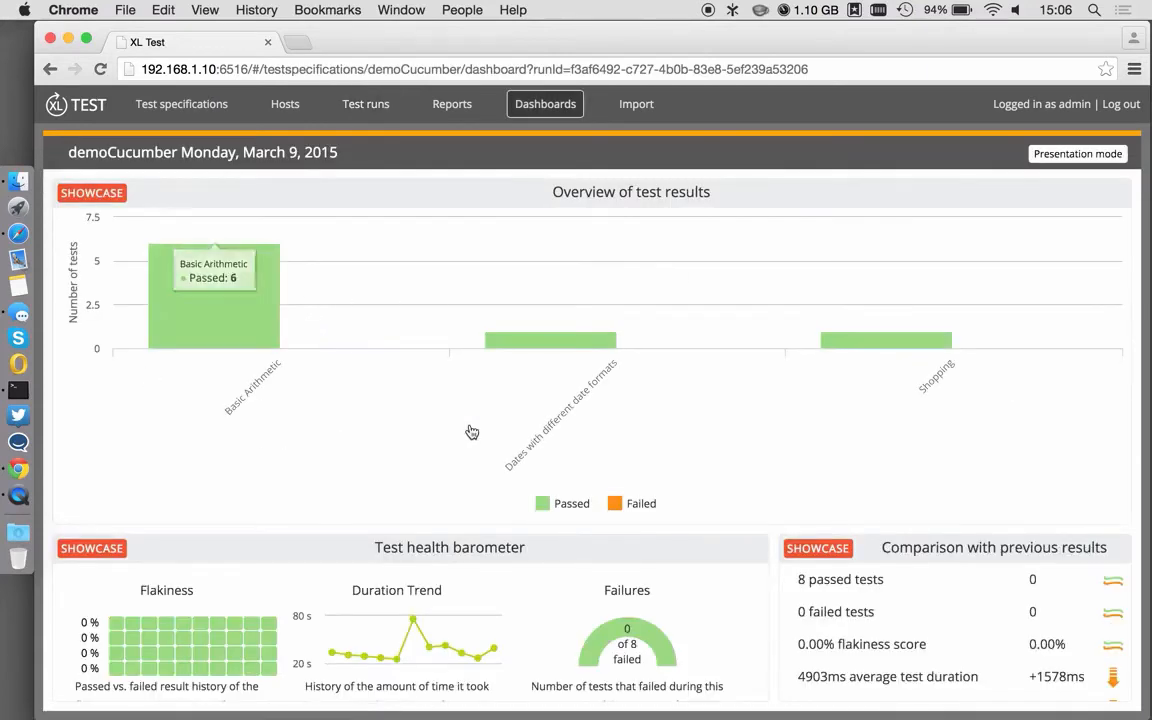
{"action": "mouse_move", "coordinate": [276, 402]}
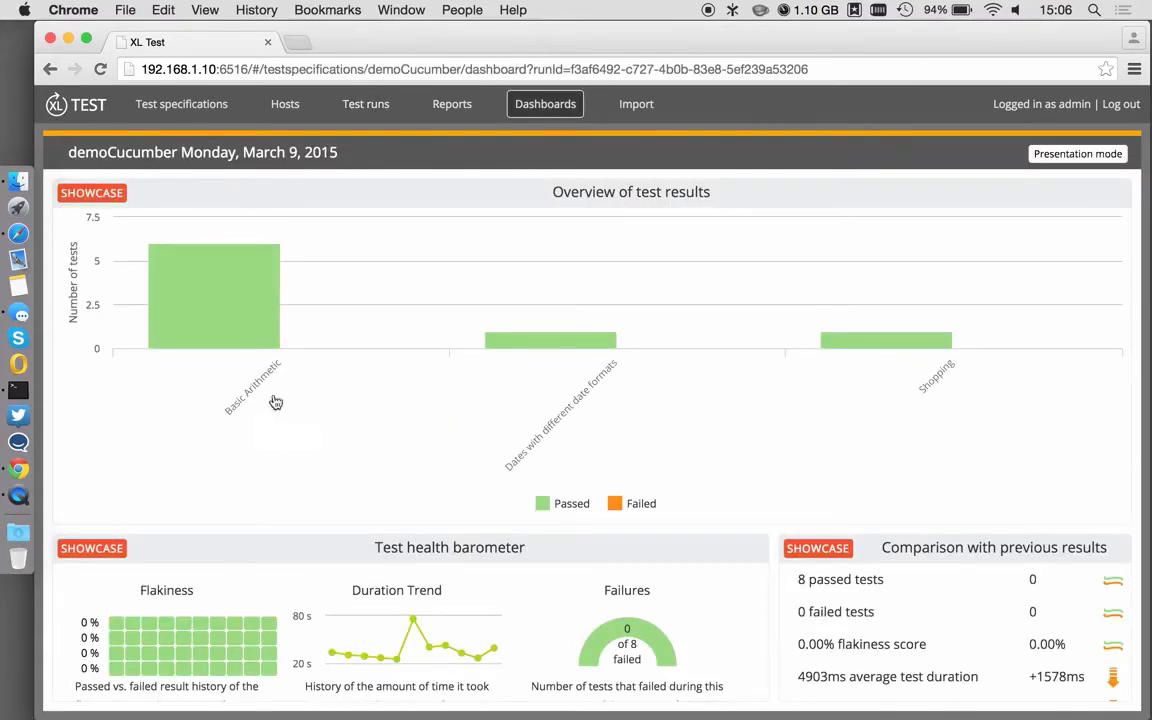
{"action": "mouse_move", "coordinate": [497, 650]}
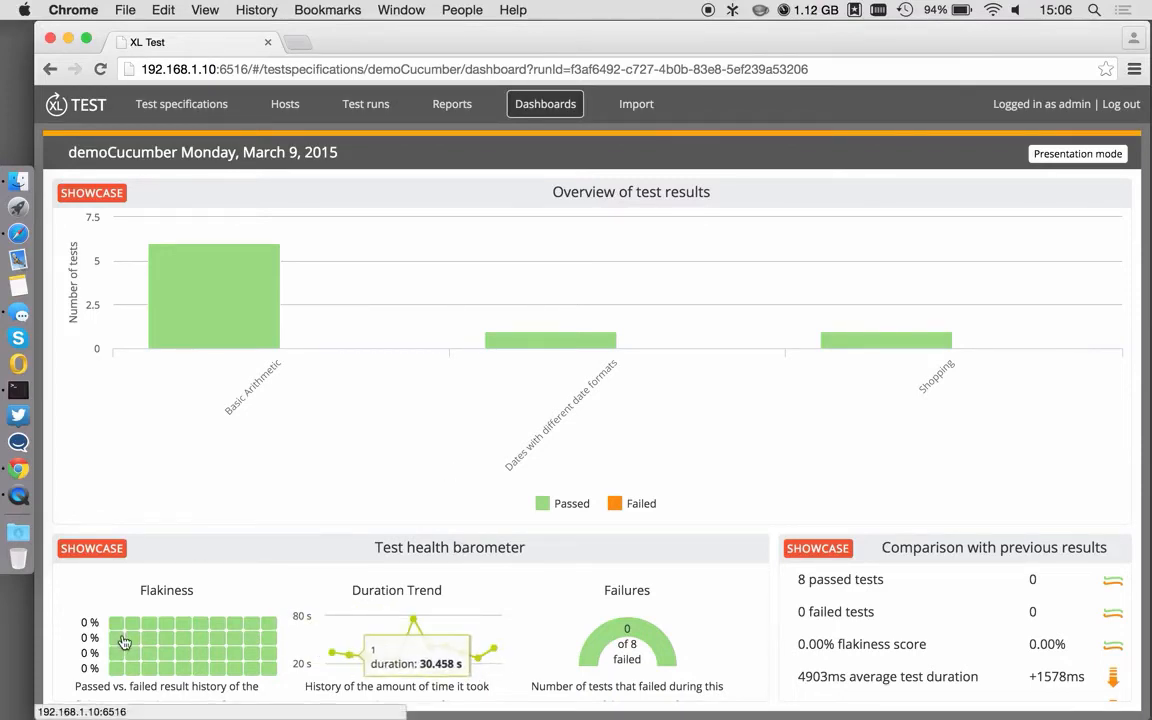
{"action": "mouse_move", "coordinate": [88, 607]}
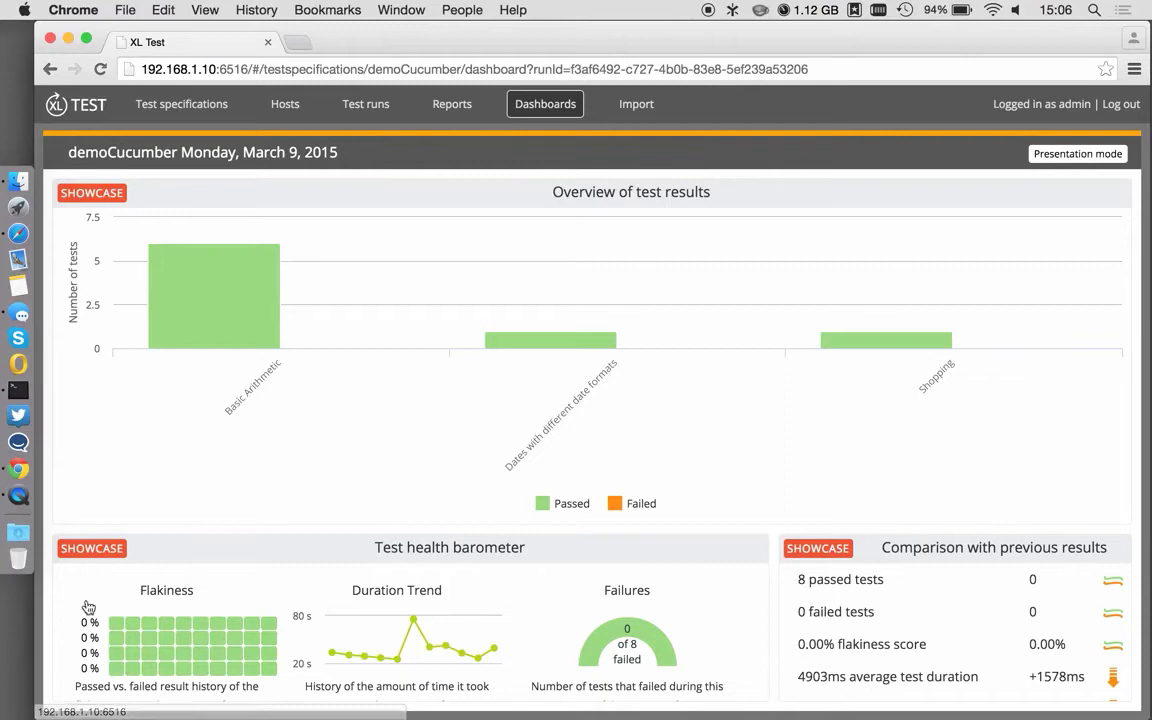
{"action": "mouse_move", "coordinate": [343, 603]}
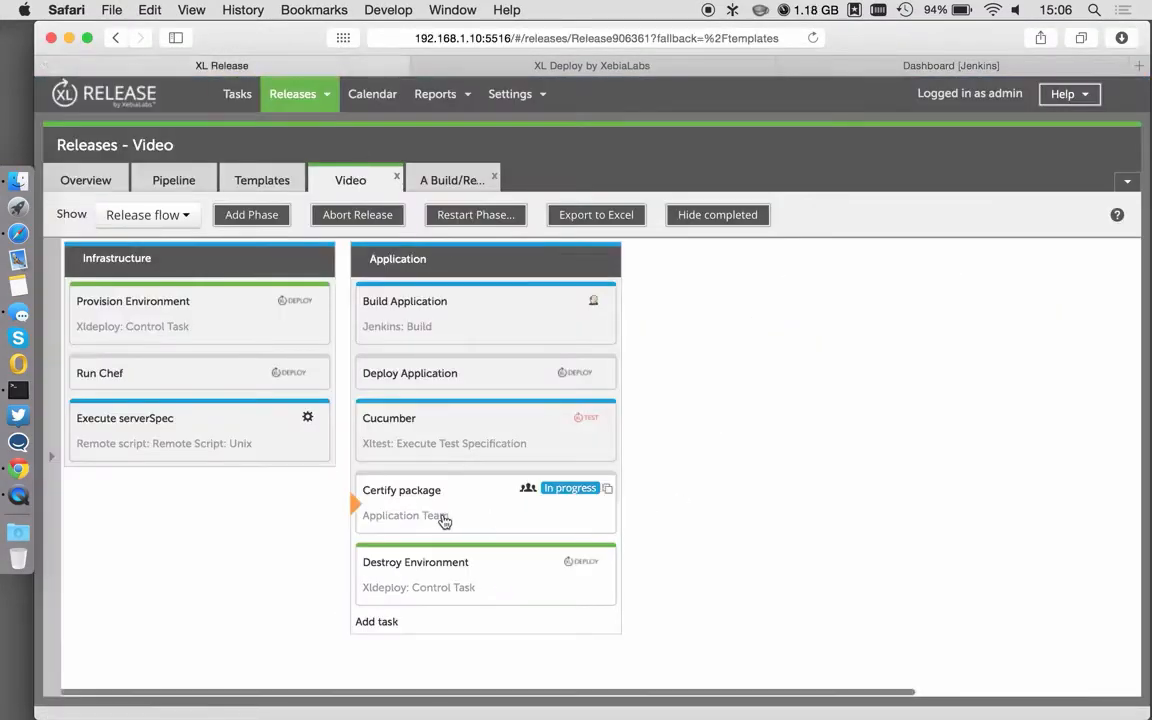
Mark the Certify package task complete in the Video release
{"action": "left_click", "coordinate": [401, 490]}
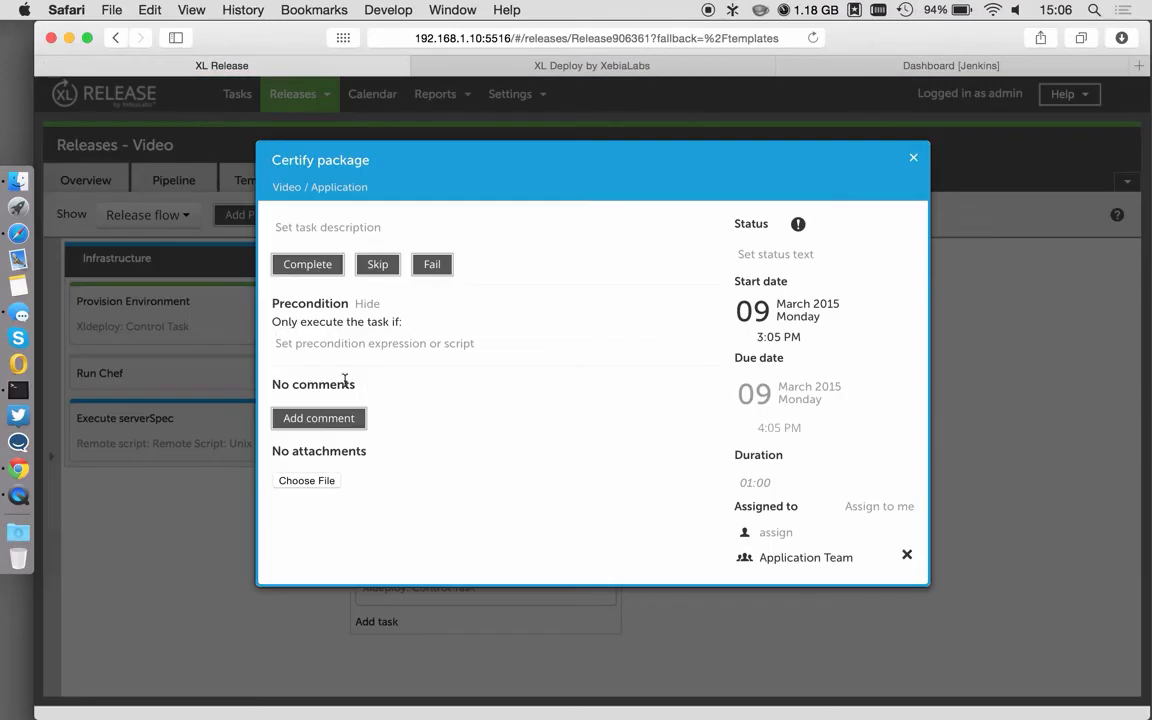
{"action": "left_click", "coordinate": [912, 157]}
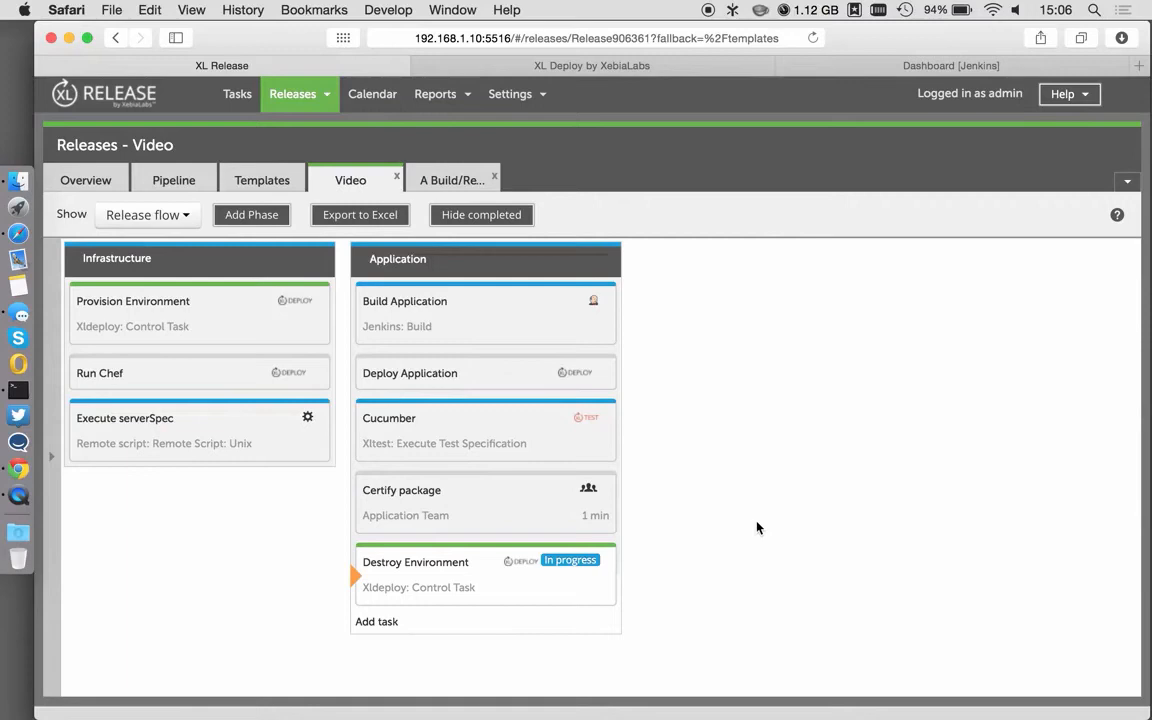
{"action": "mouse_move", "coordinate": [634, 581]}
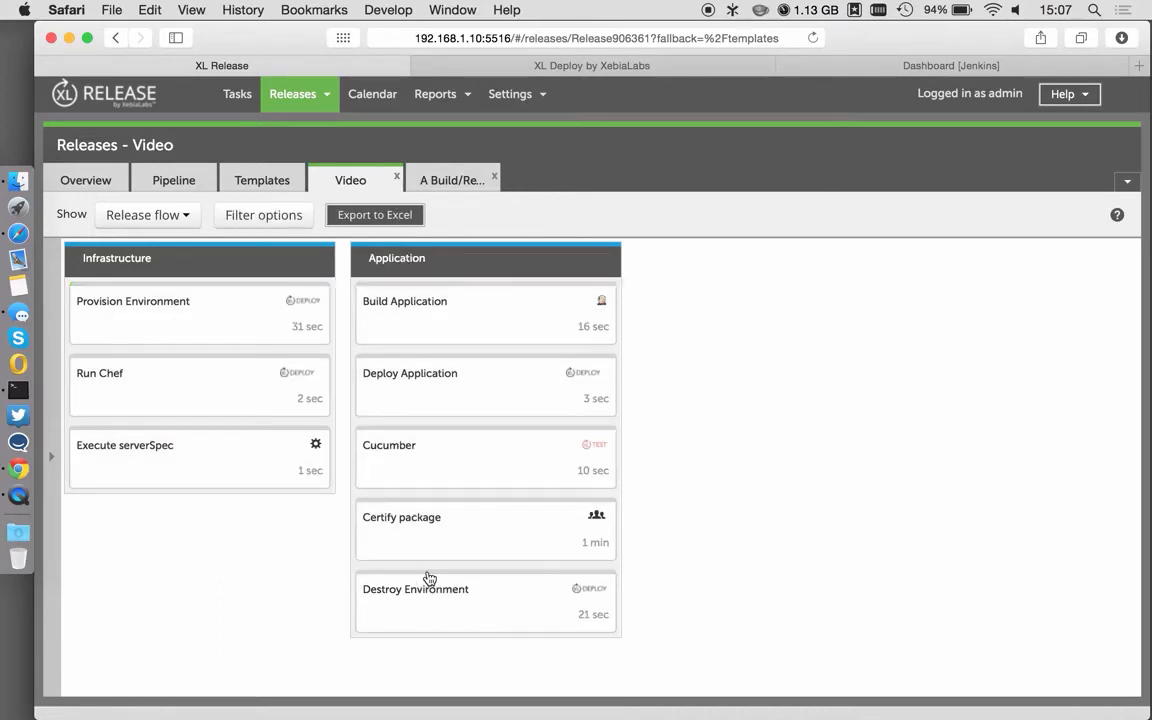
{"action": "mouse_move", "coordinate": [493, 588]}
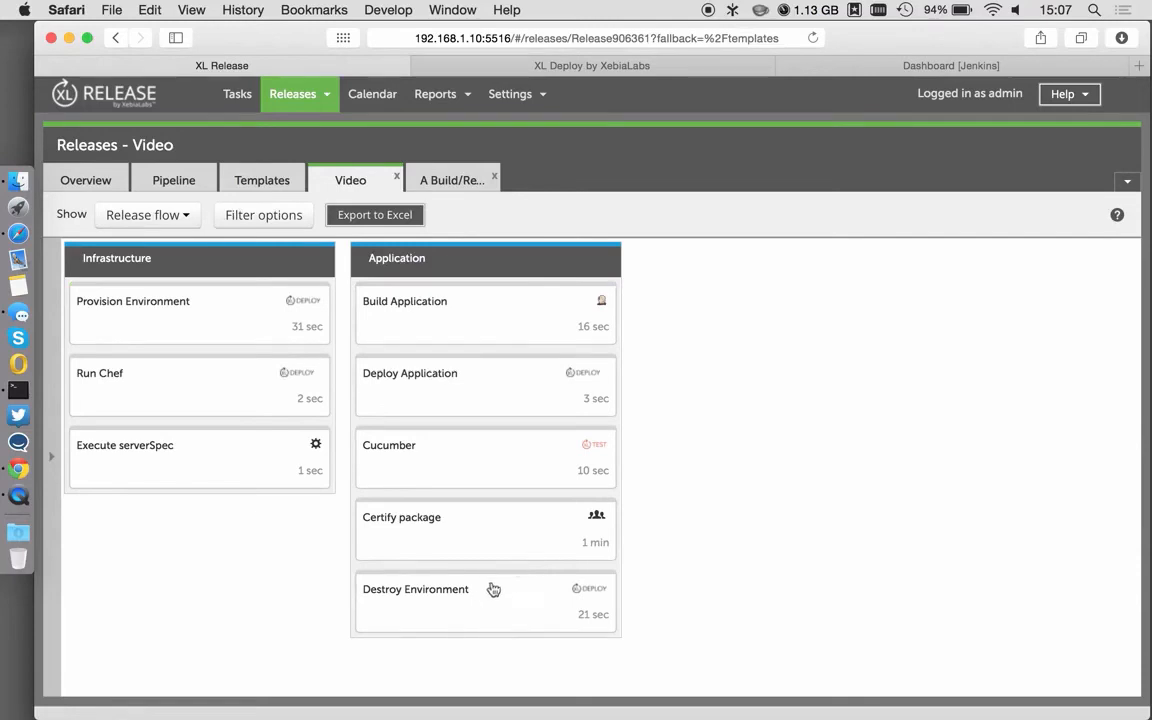
Refresh the XL Deploy repository and expand Infrastructure > Dev to confirm the servers are gone
{"action": "left_click", "coordinate": [591, 65]}
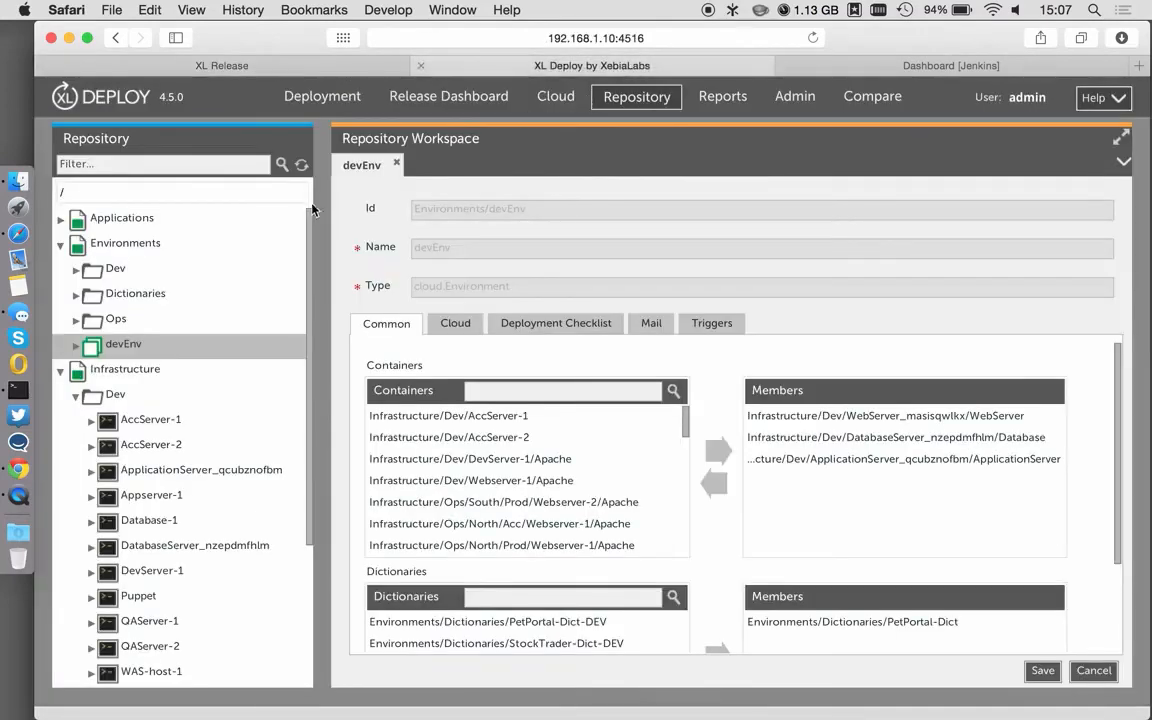
{"action": "left_click", "coordinate": [60, 243]}
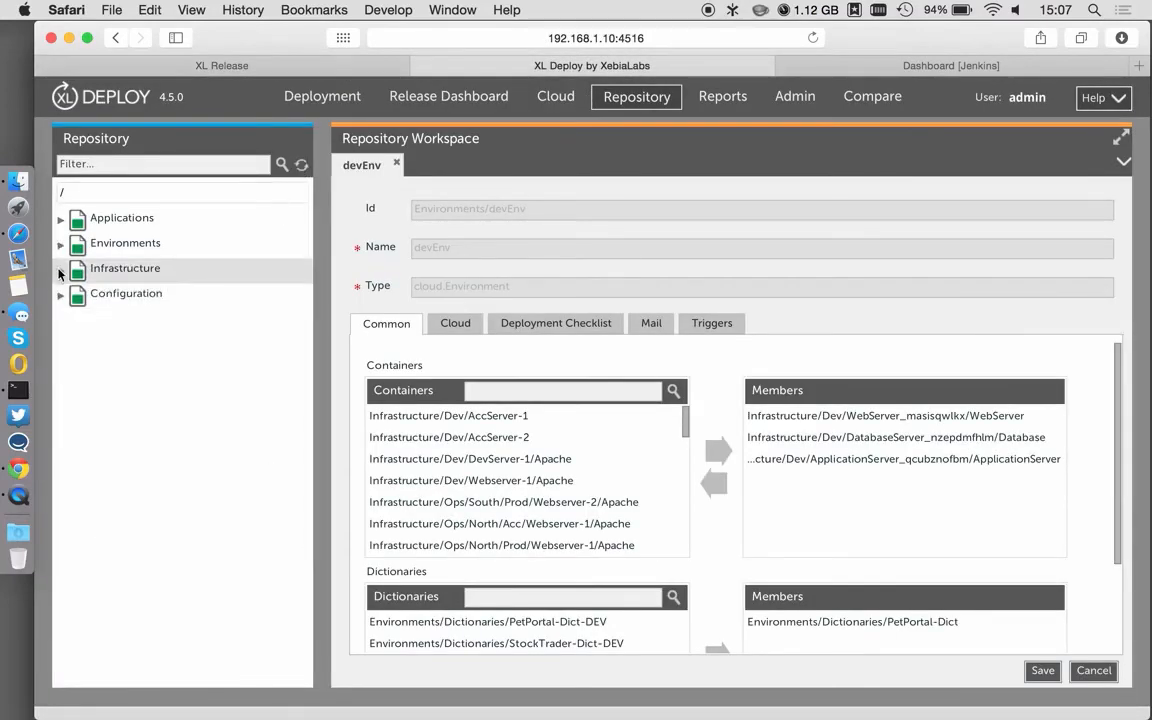
{"action": "left_click", "coordinate": [60, 268]}
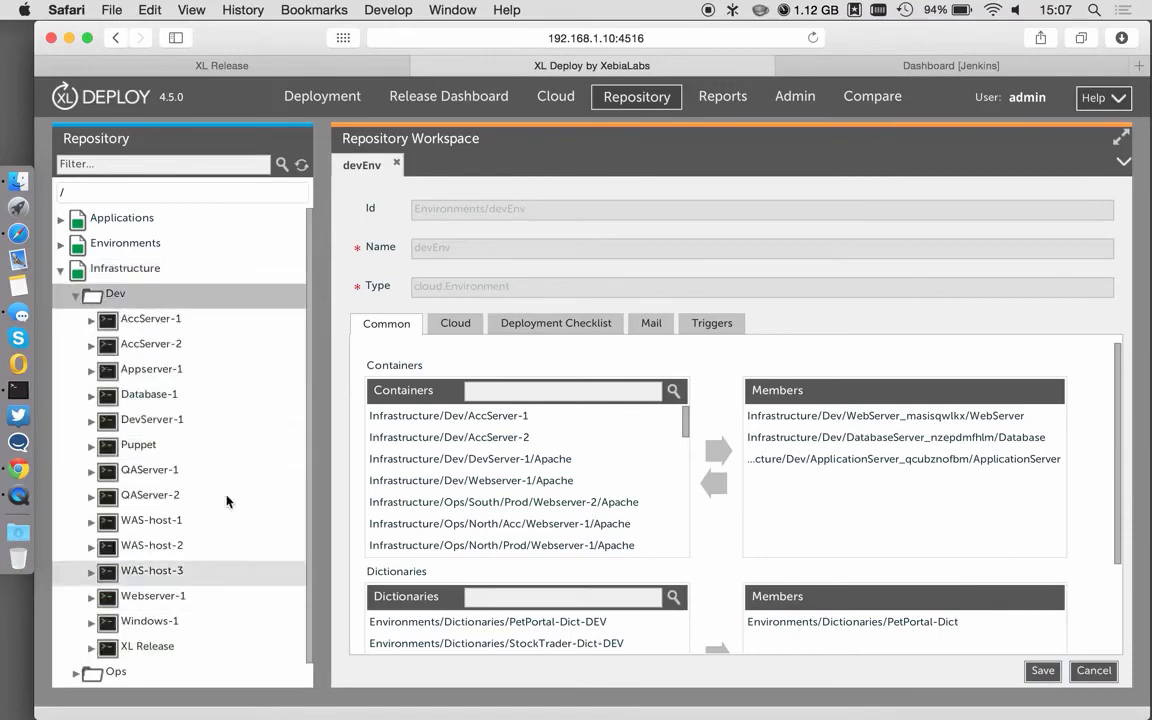